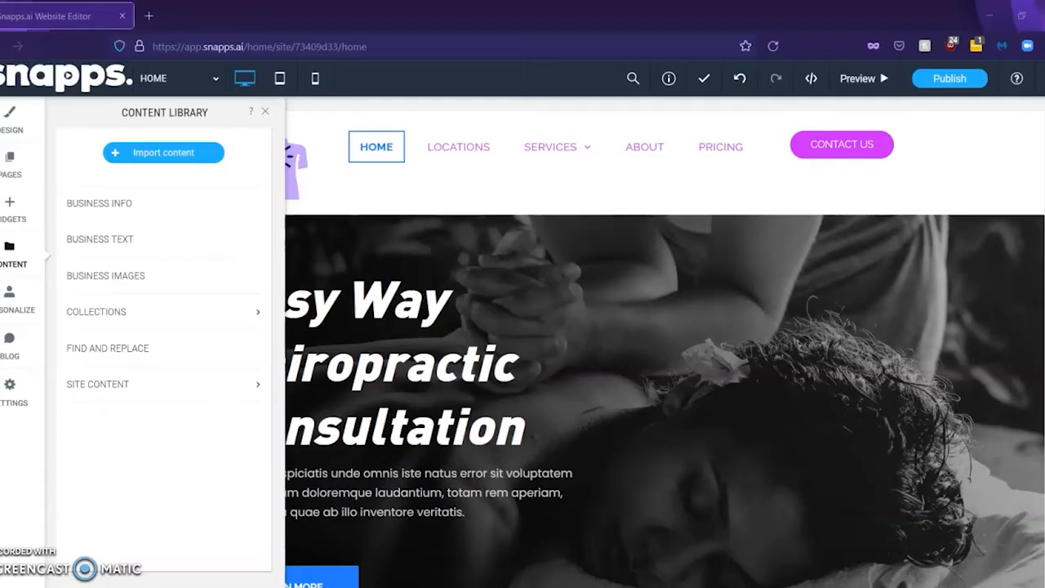
pyautogui.moveTo(92, 379)
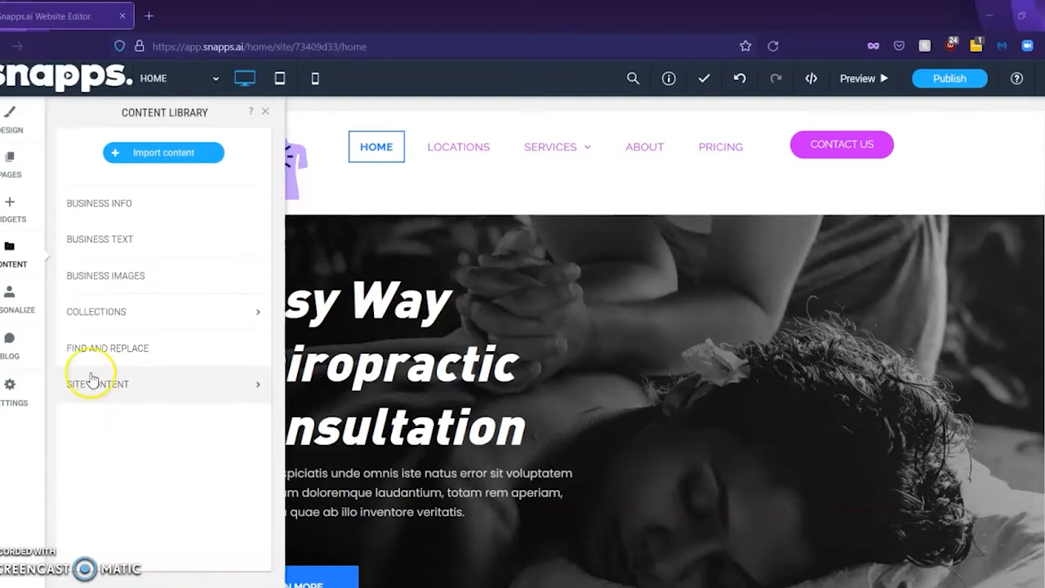
pyautogui.moveTo(144, 203)
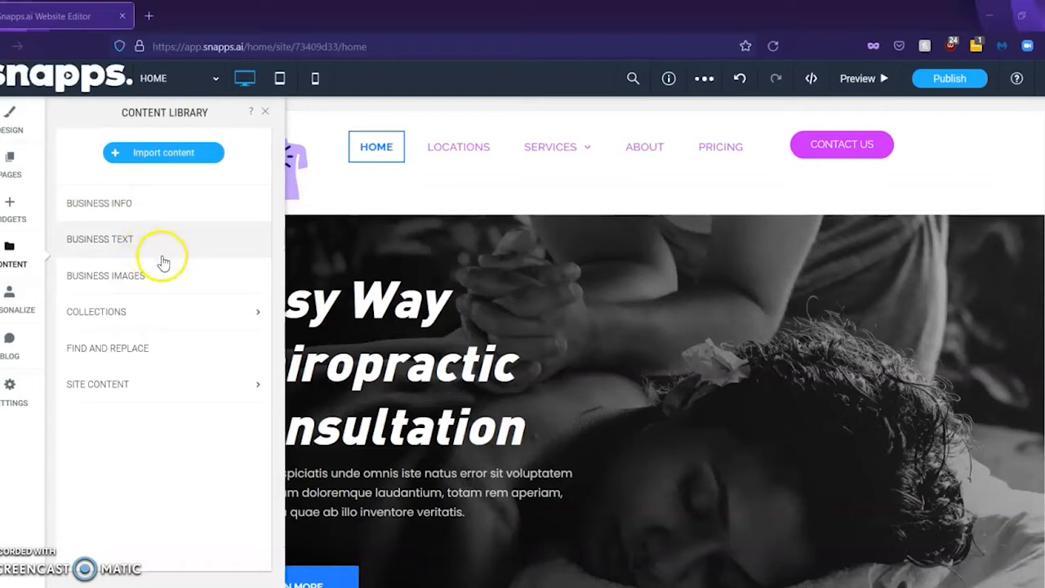
pyautogui.moveTo(178, 373)
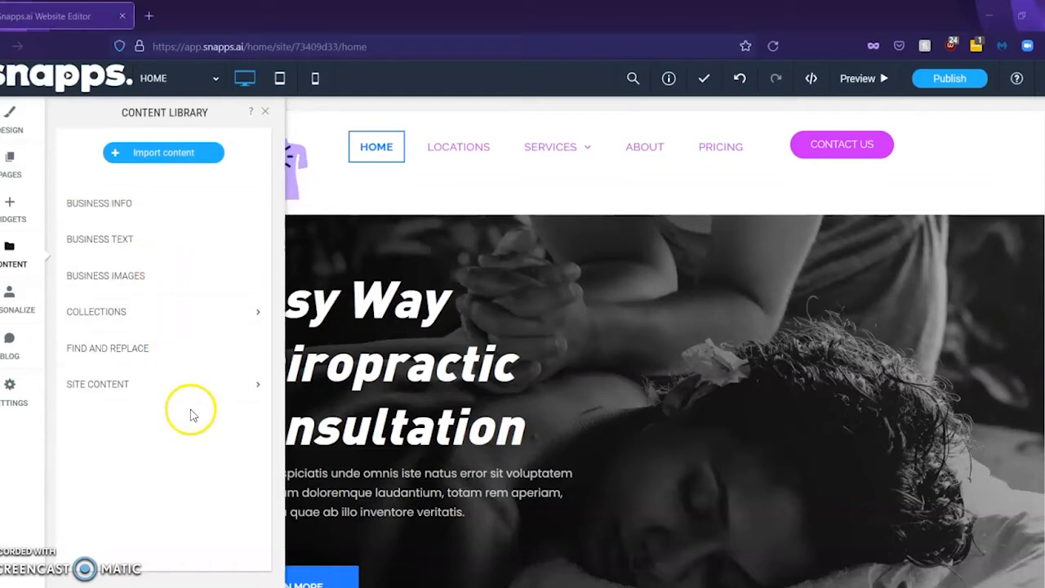
pyautogui.moveTo(163, 384)
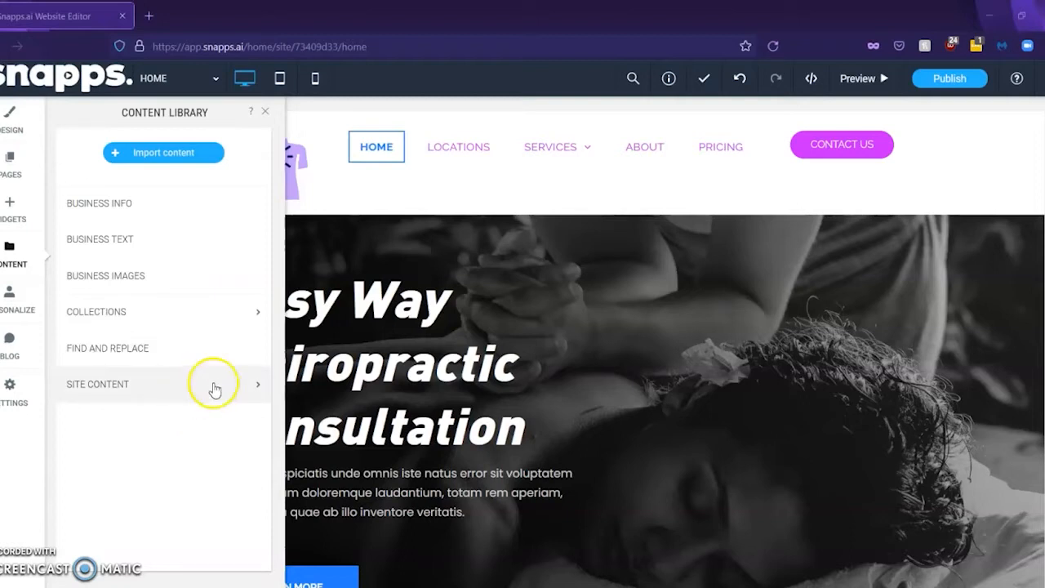
pyautogui.moveTo(163, 310)
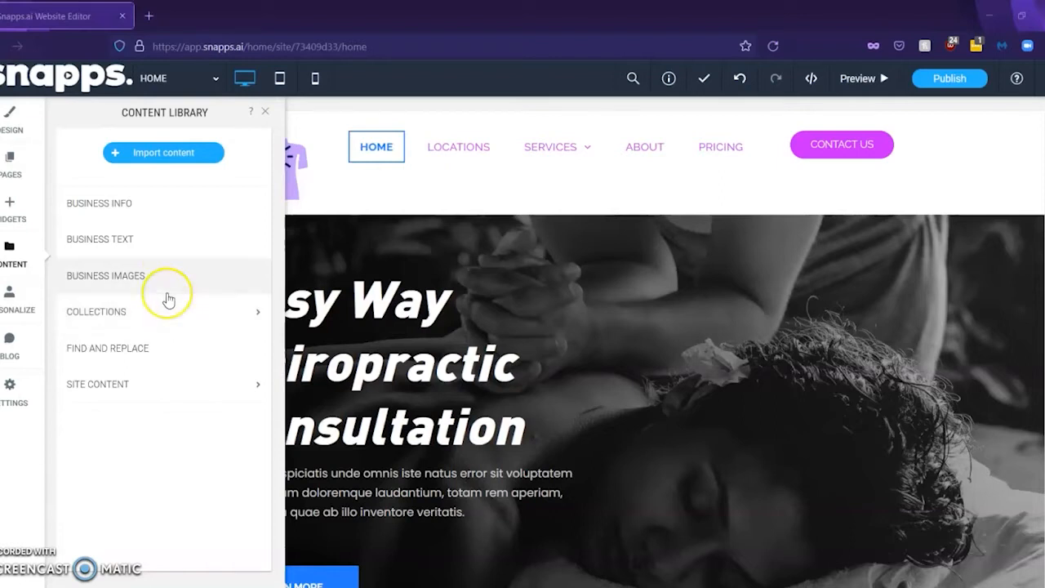
# - View Business Images and Business Info, ending on Business Images with chiropractic.png as Image-01
pyautogui.click(105, 274)
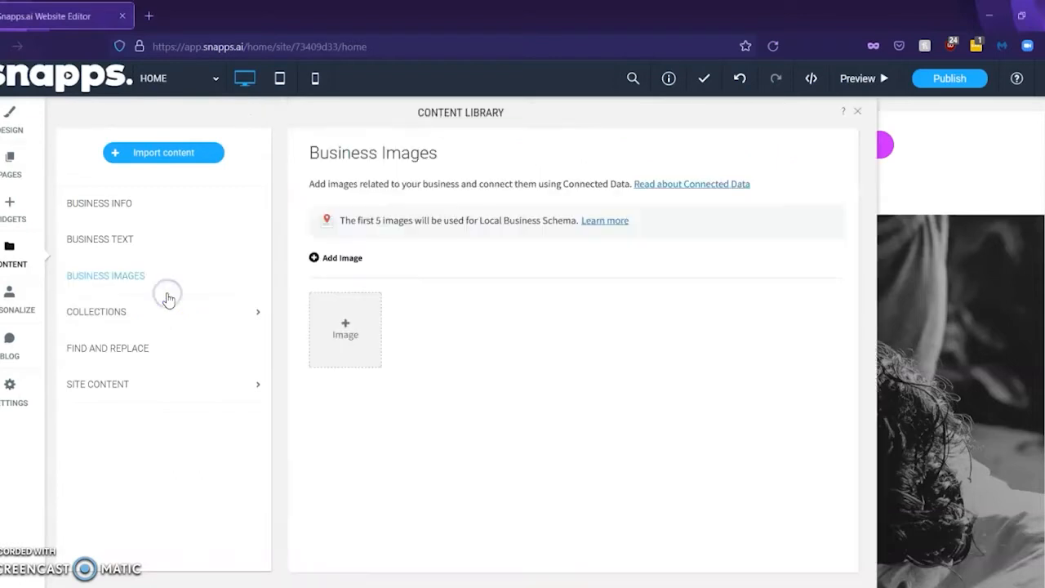
pyautogui.moveTo(434, 280)
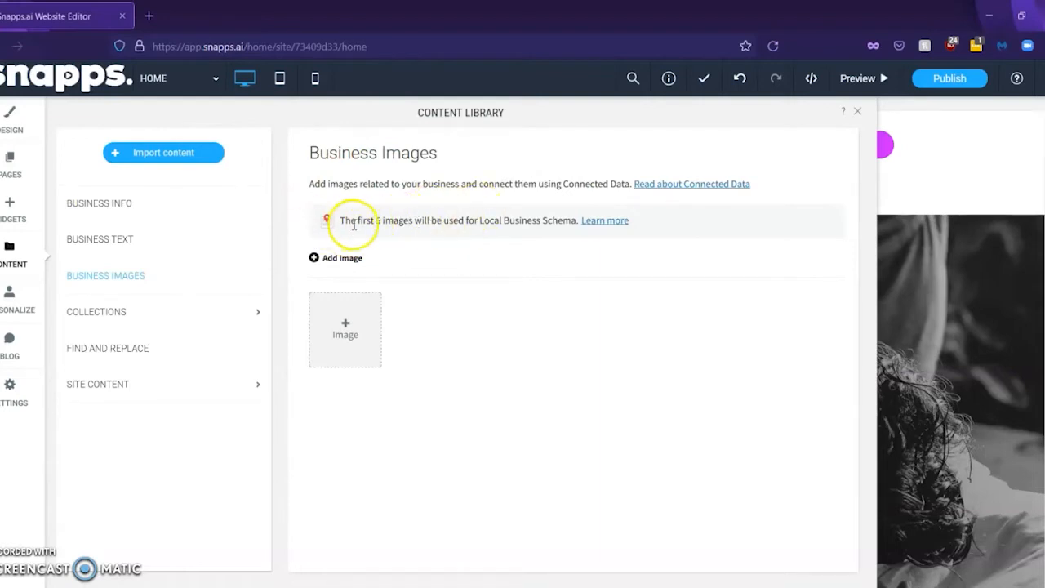
pyautogui.moveTo(532, 245)
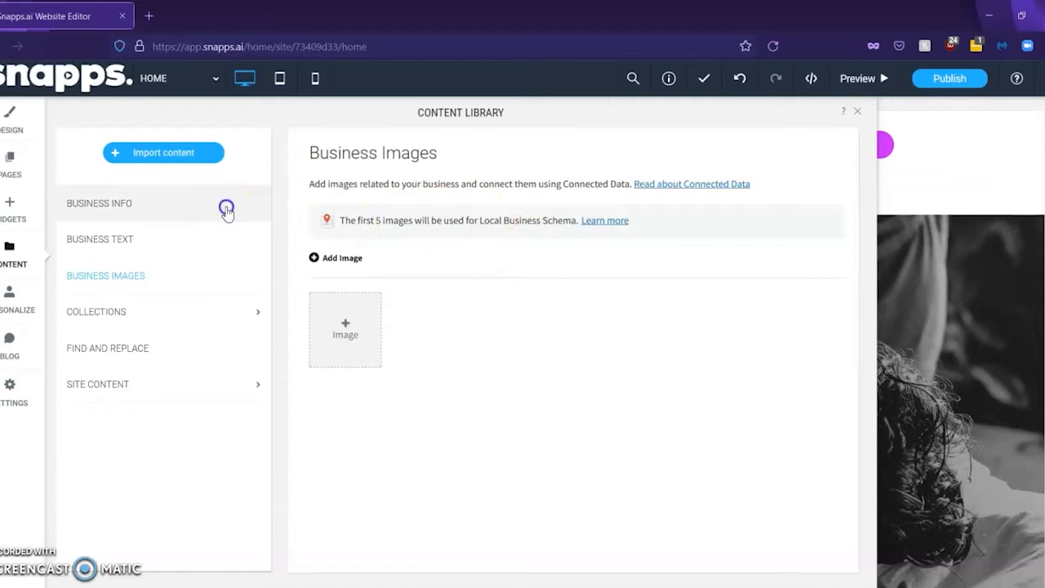
pyautogui.click(97, 202)
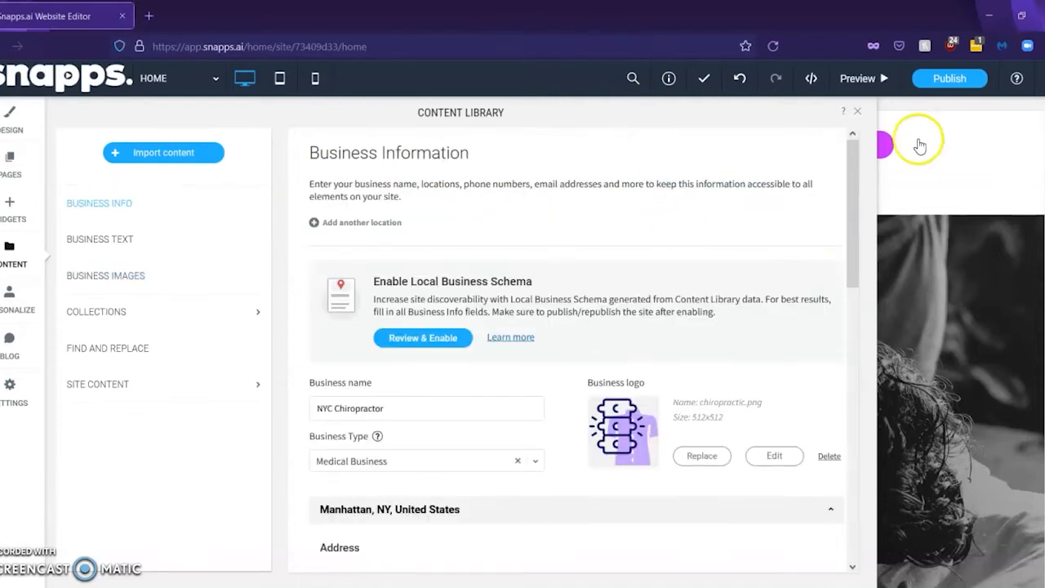
pyautogui.moveTo(835, 189)
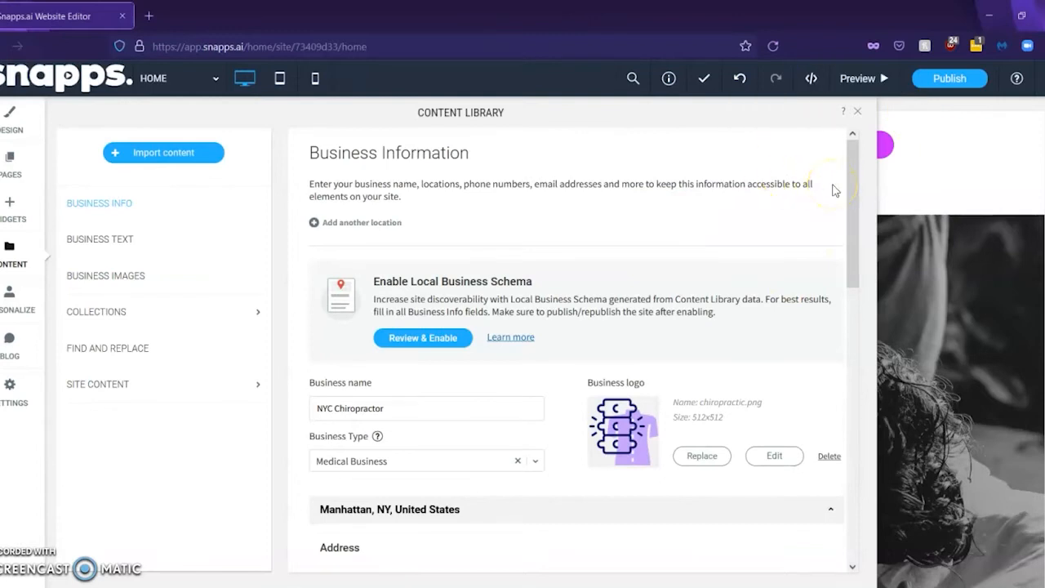
pyautogui.moveTo(811, 189)
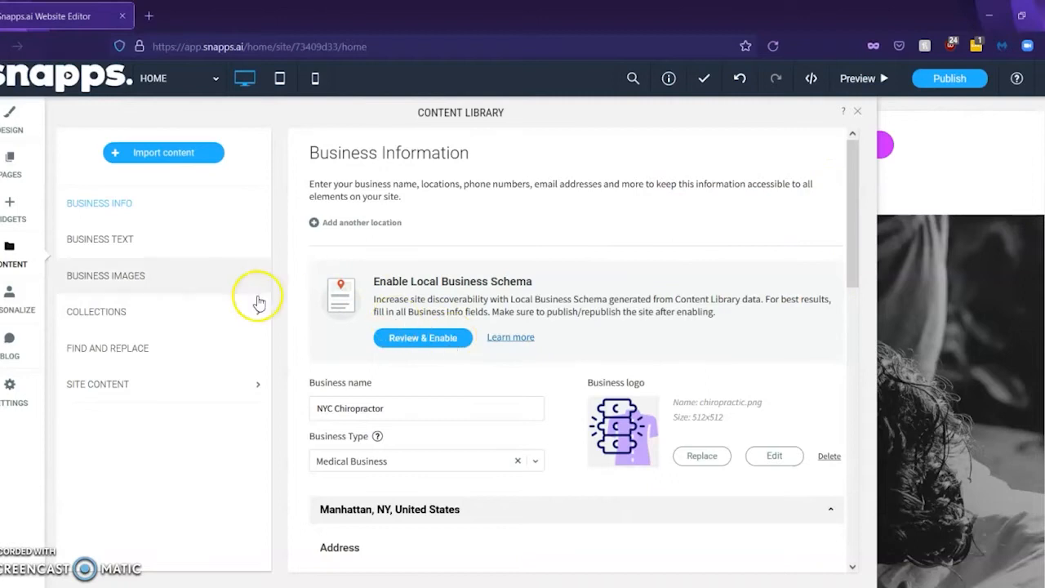
pyautogui.moveTo(191, 282)
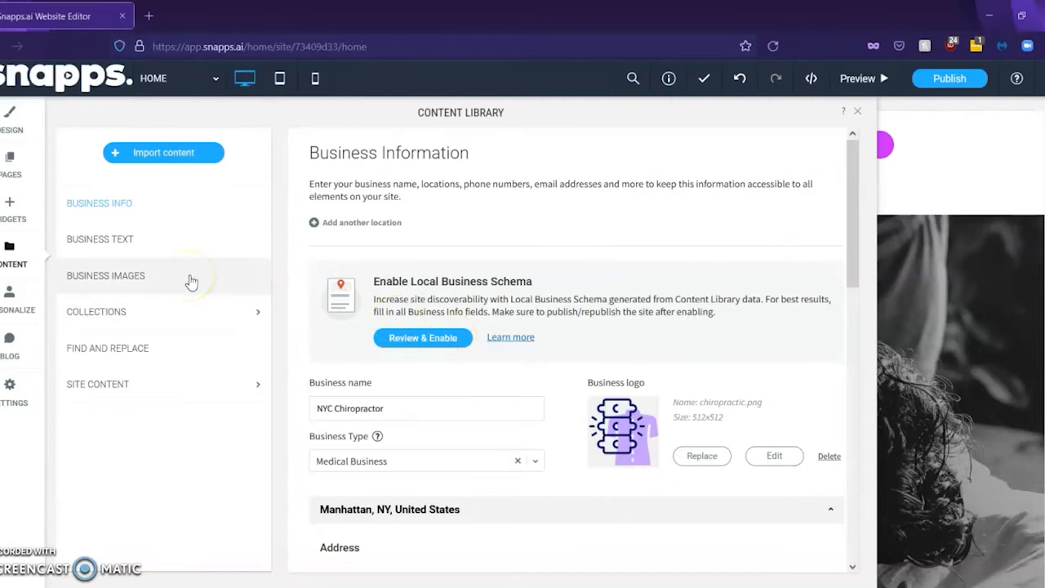
pyautogui.click(104, 274)
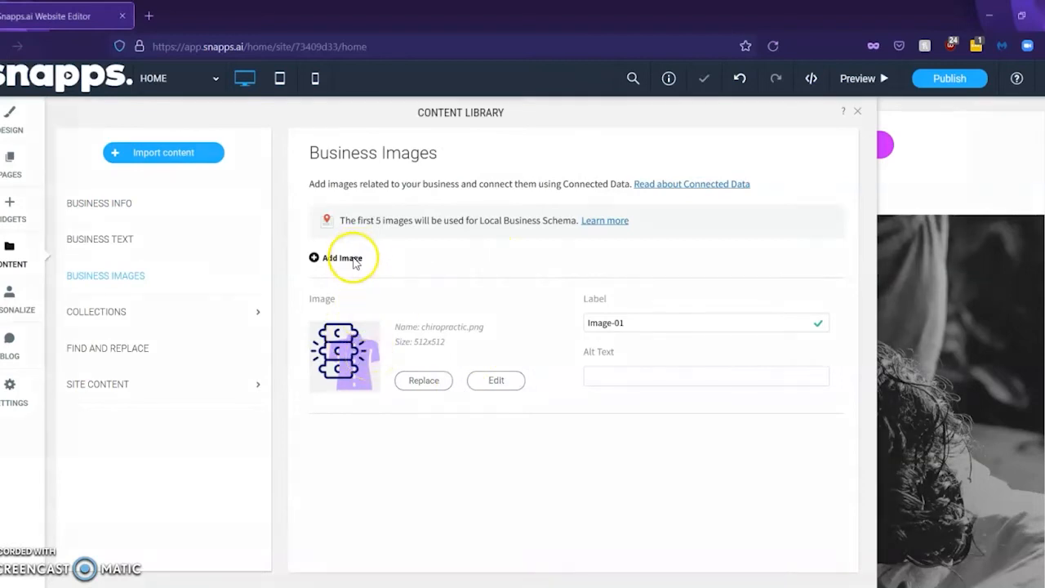
# - From Site Images select the back-pain, shoulder-adjustment and neck-pain photos
pyautogui.click(343, 258)
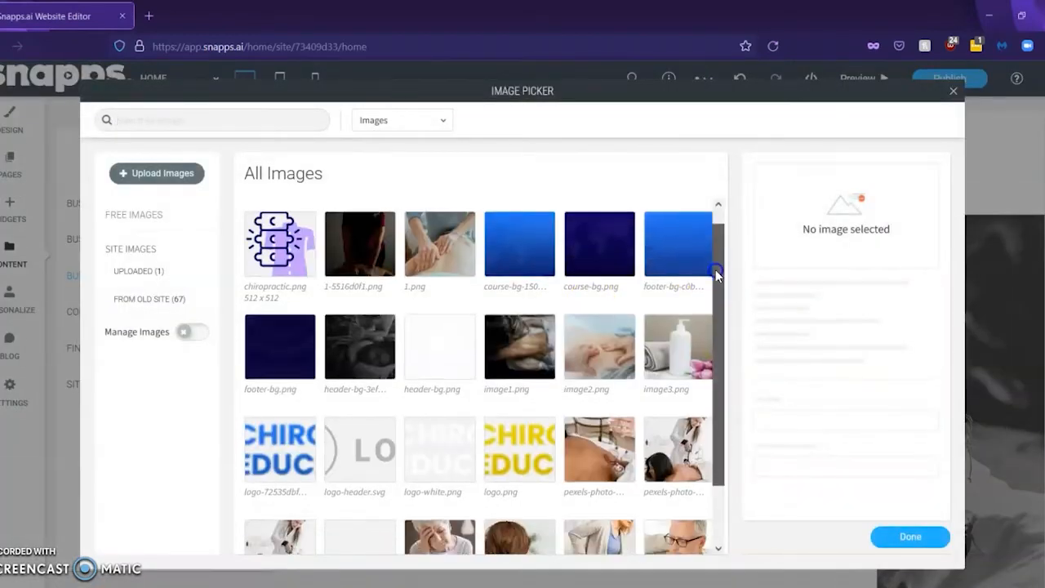
pyautogui.scroll(-3)
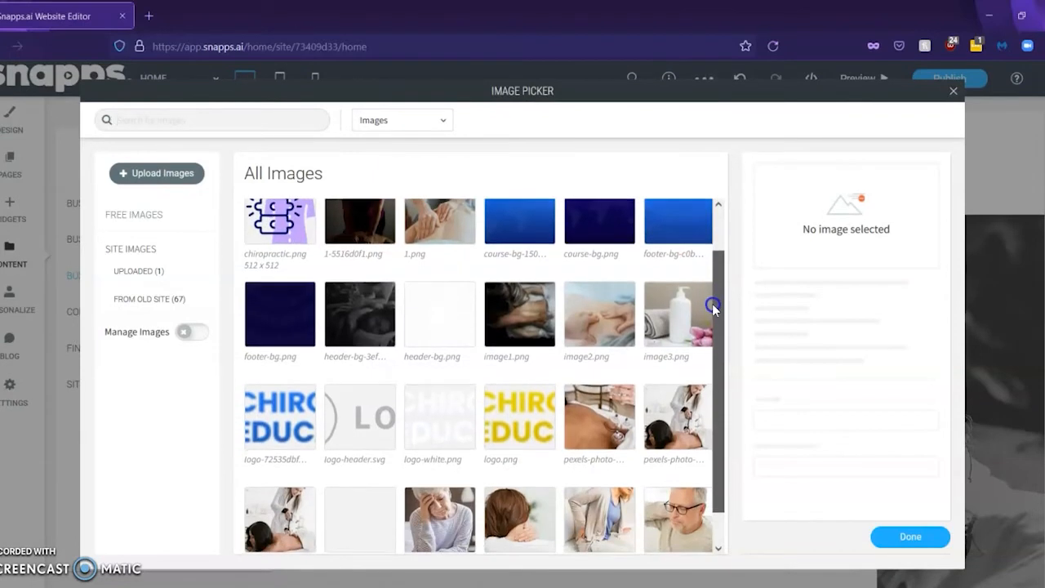
pyautogui.scroll(-3)
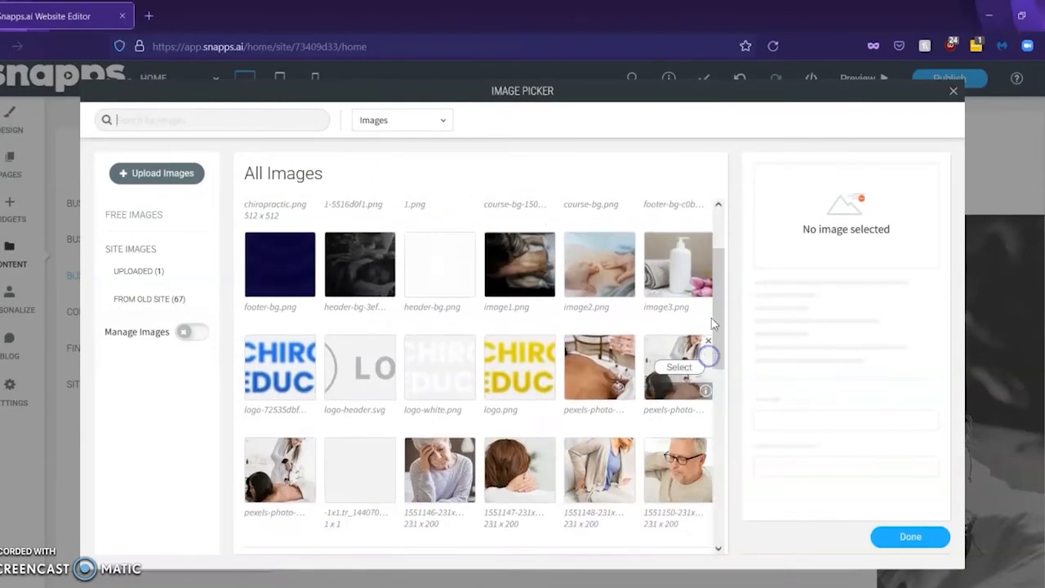
pyautogui.scroll(-3)
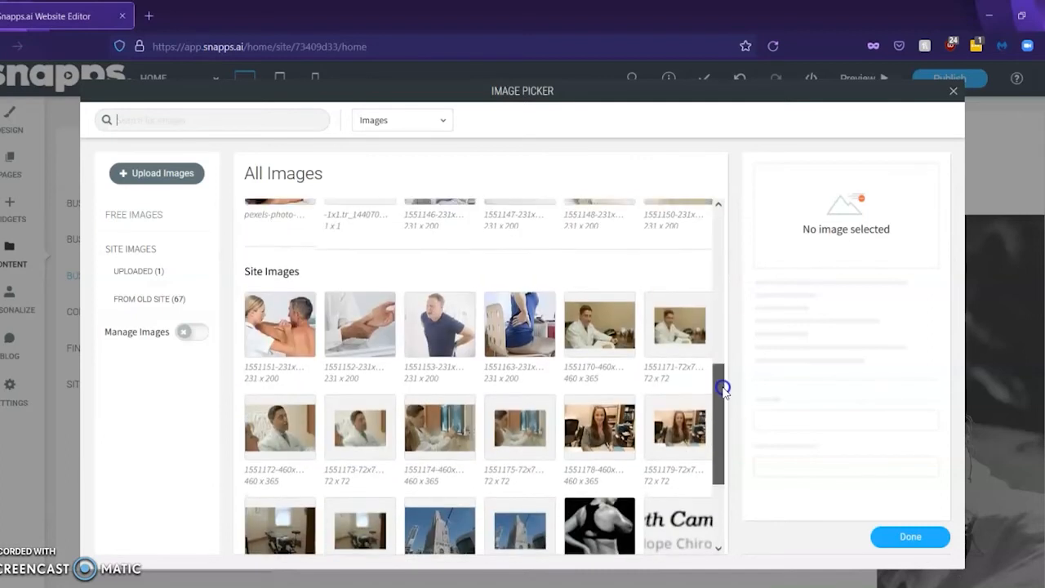
pyautogui.click(519, 324)
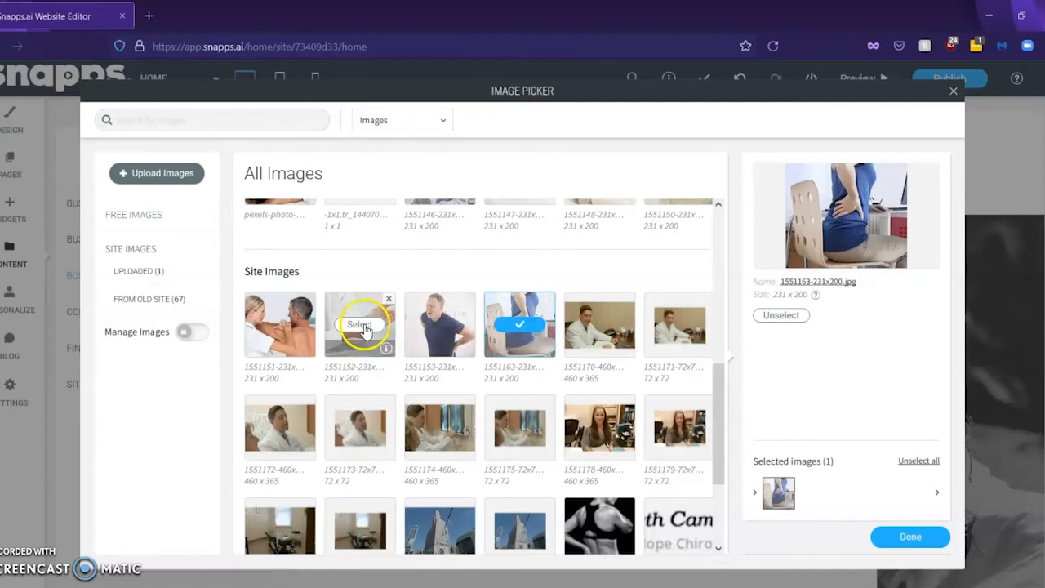
pyautogui.click(279, 323)
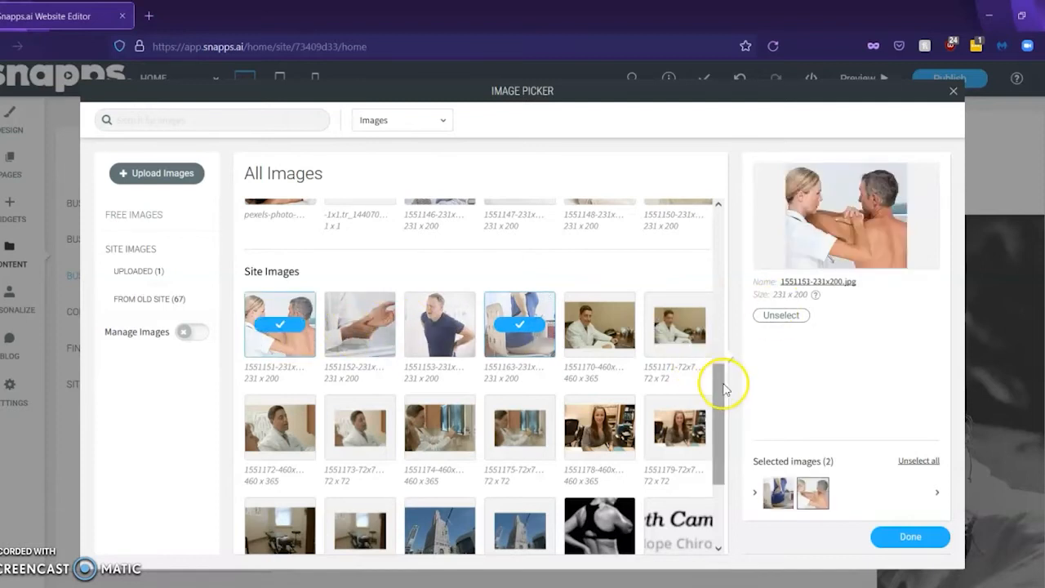
pyautogui.click(519, 284)
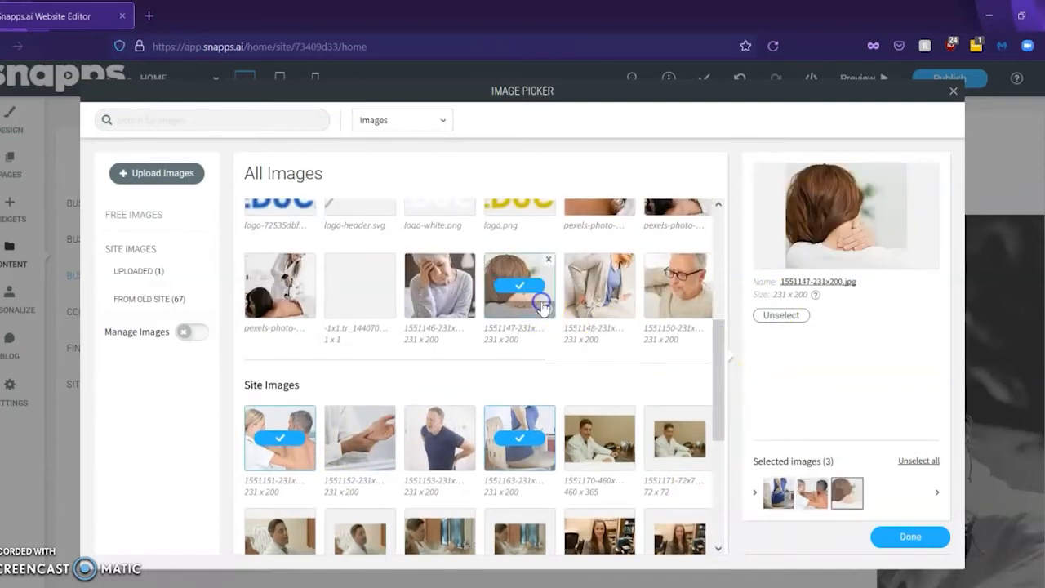
# - Add the doctor-at-desk photo too and confirm, creating Image-02 through Image-04
pyautogui.scroll(-3)
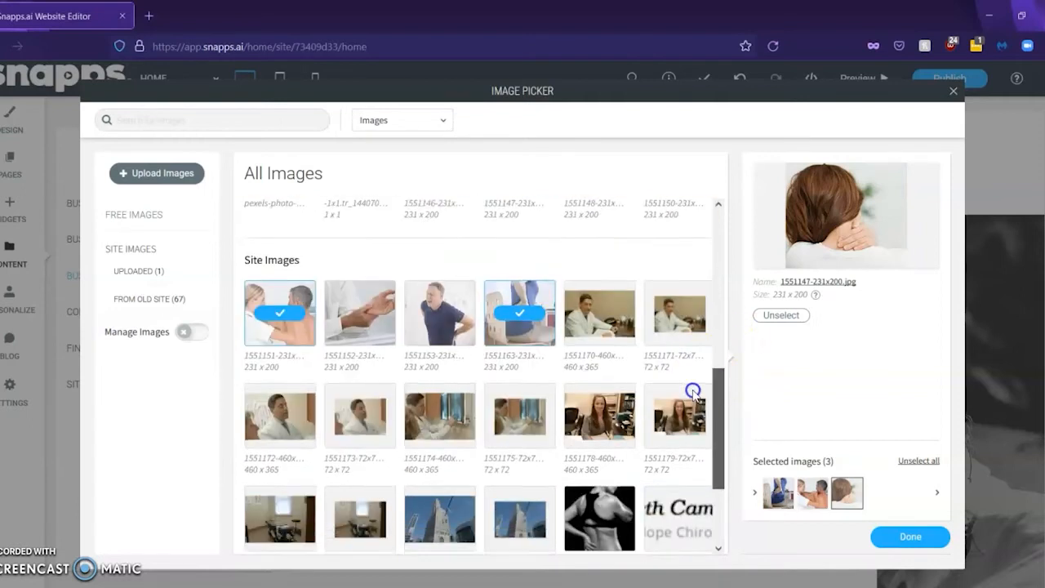
pyautogui.click(600, 344)
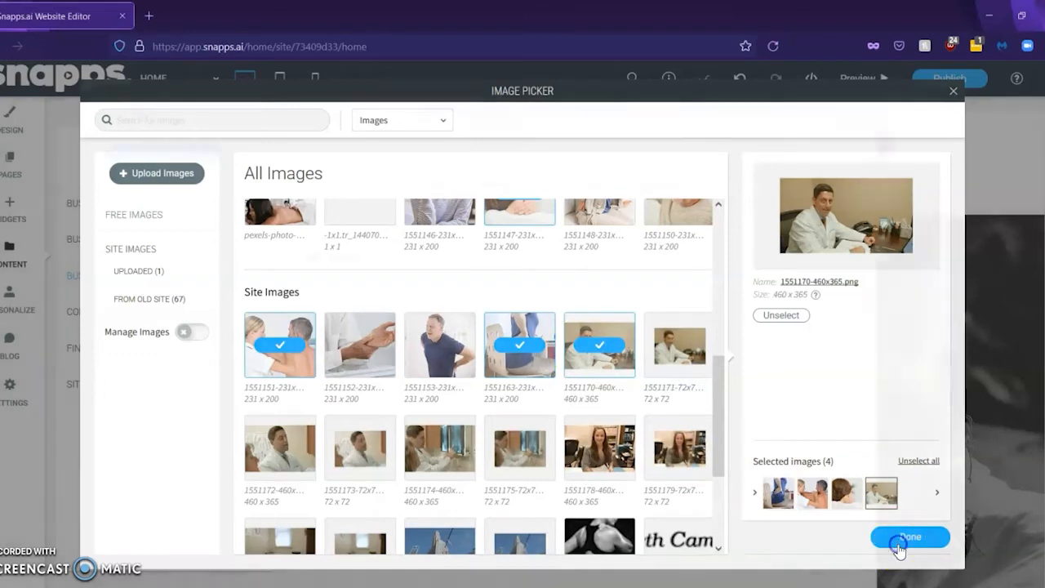
pyautogui.click(907, 536)
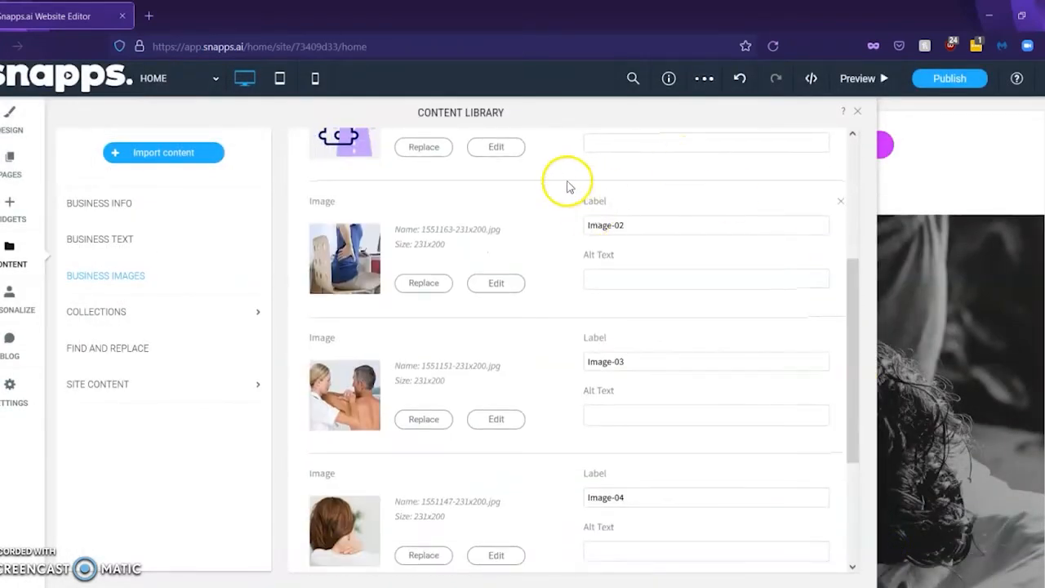
pyautogui.click(703, 415)
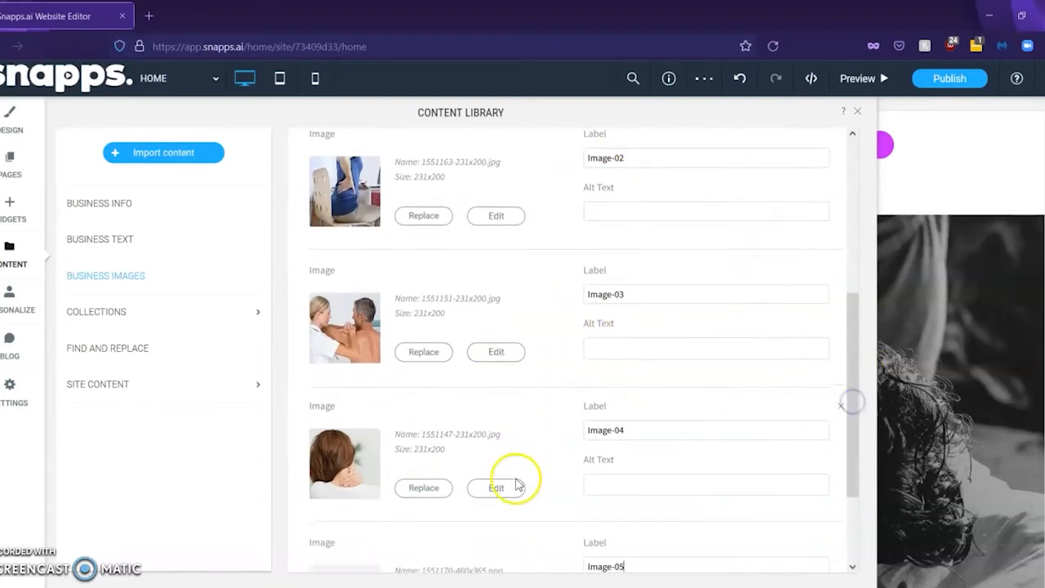
pyautogui.click(496, 487)
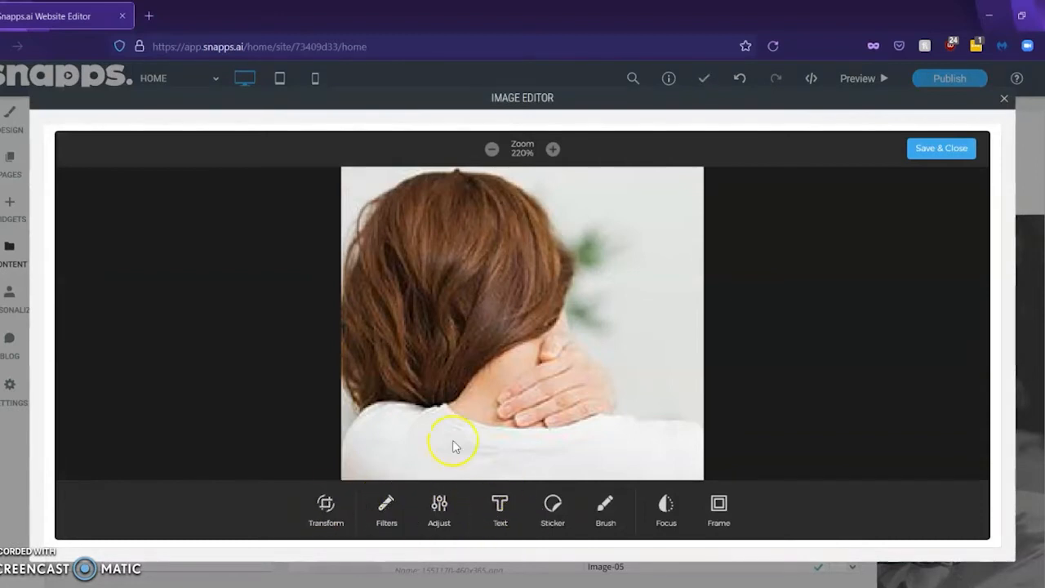
pyautogui.moveTo(878, 225)
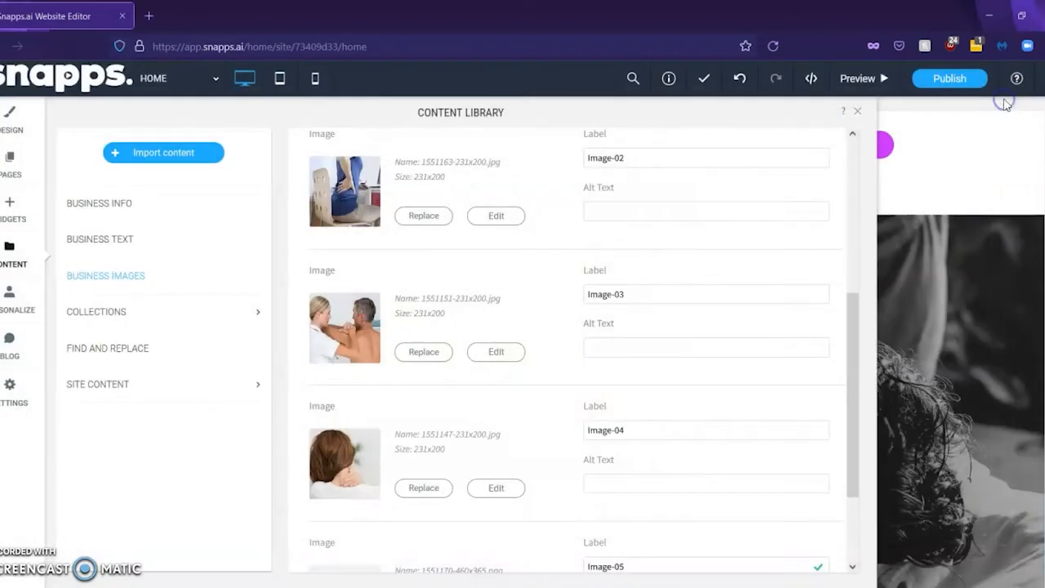
pyautogui.scroll(-3)
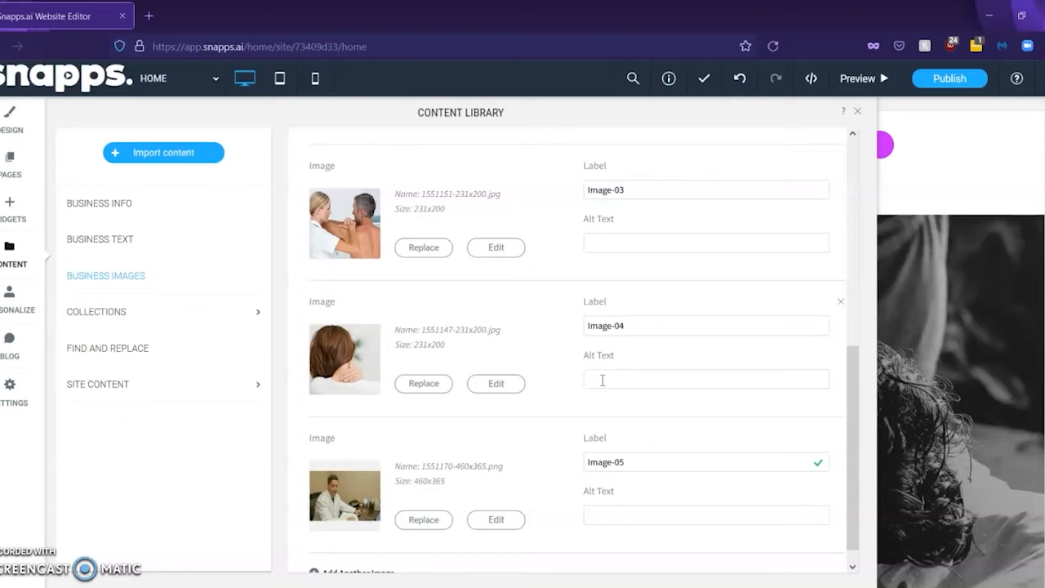
# - Give Image-04 the alt text 'neck pain chiropractor nyc', then move to the empty Collections section
pyautogui.write('neck p')
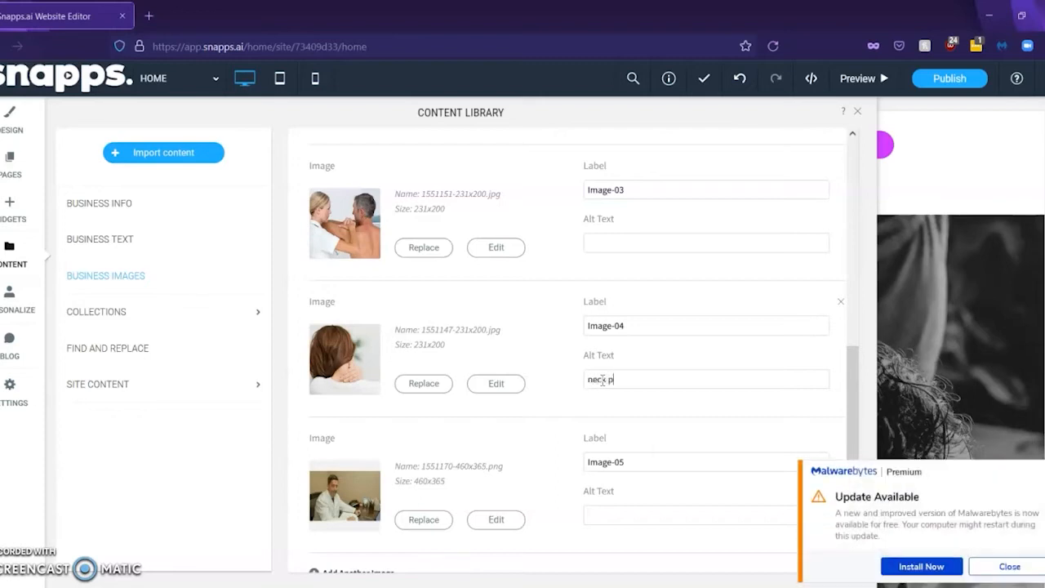
pyautogui.write('ain')
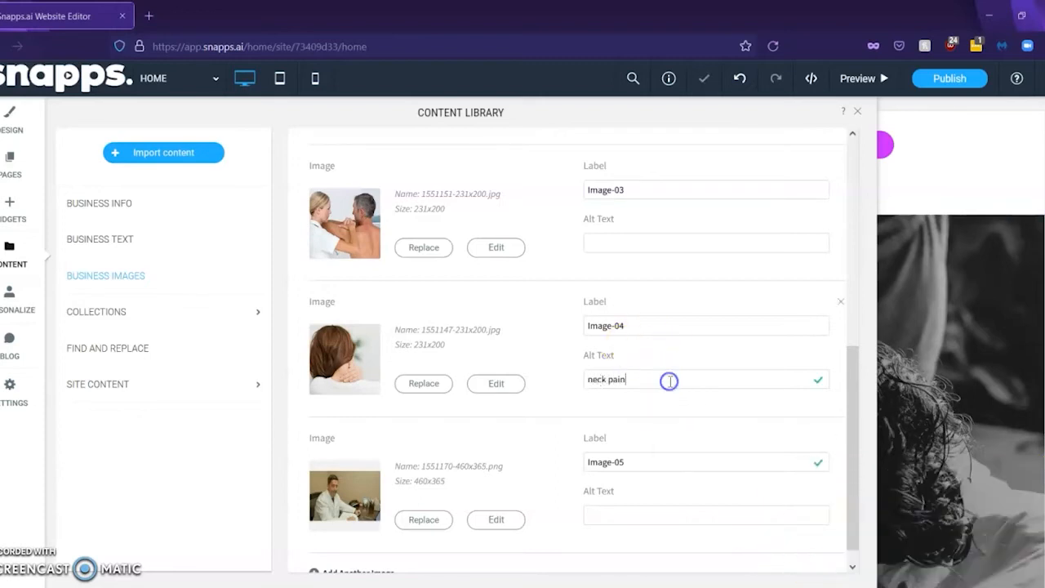
pyautogui.write('chiropractor')
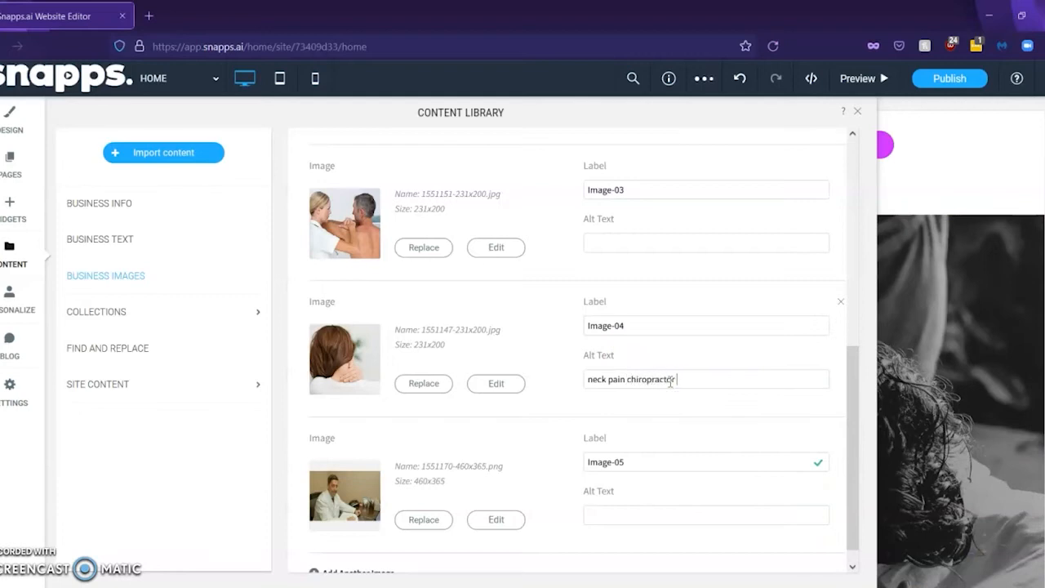
pyautogui.write('nyc')
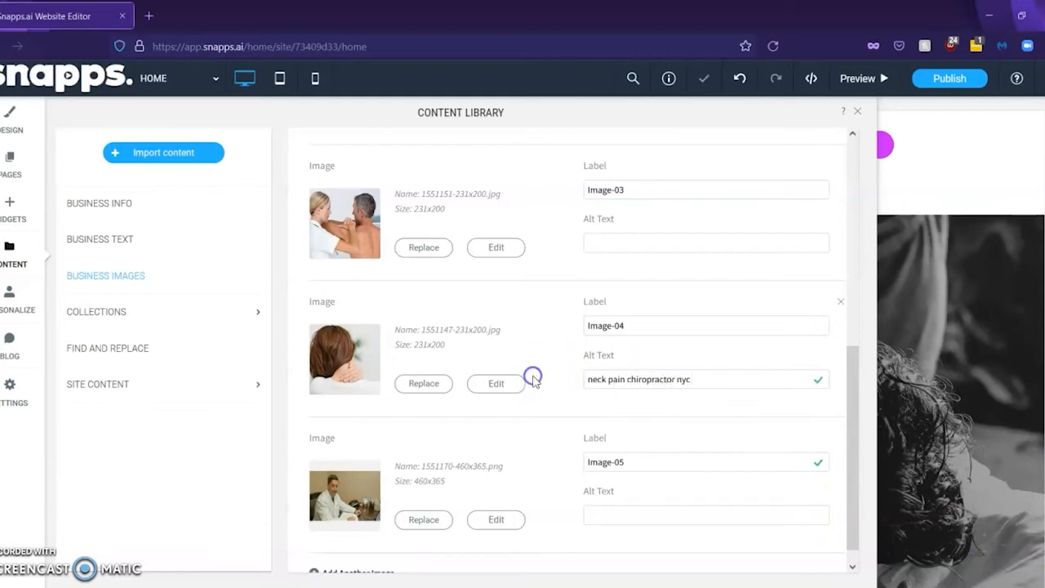
pyautogui.scroll(-3)
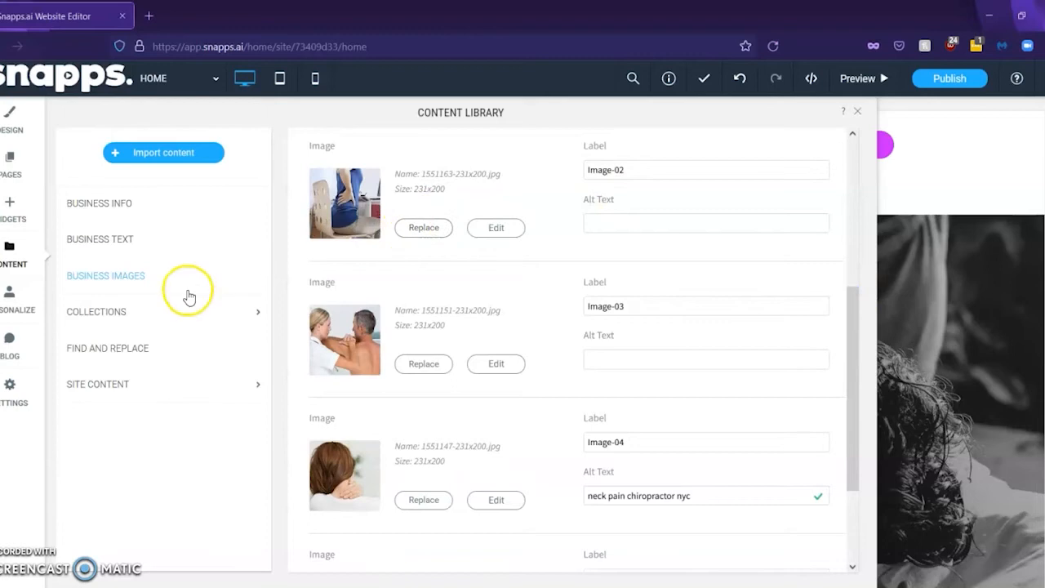
pyautogui.click(95, 310)
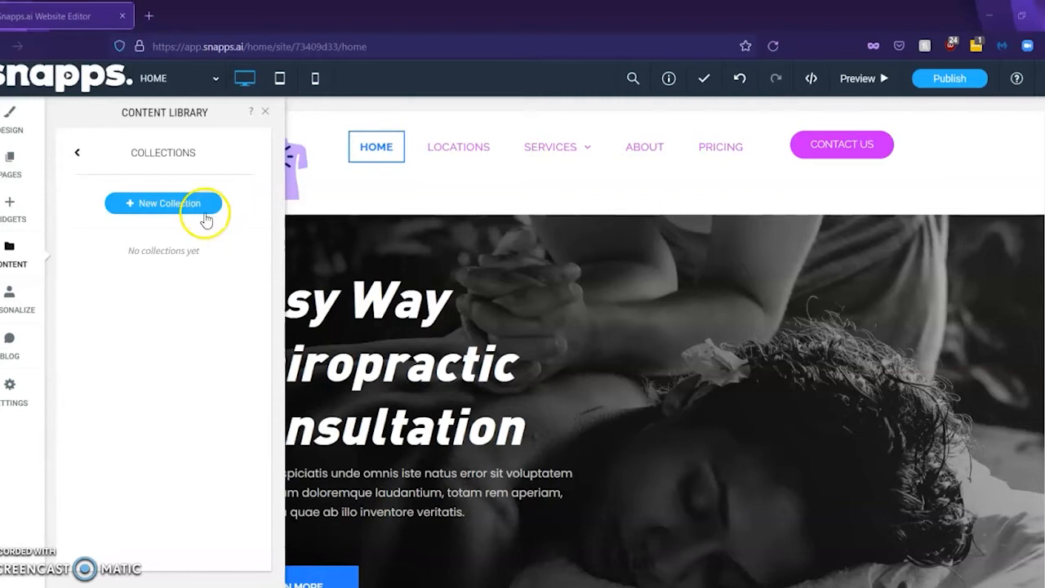
# - Browse the New Collection type options, then go back to the main Content Library list
pyautogui.click(163, 202)
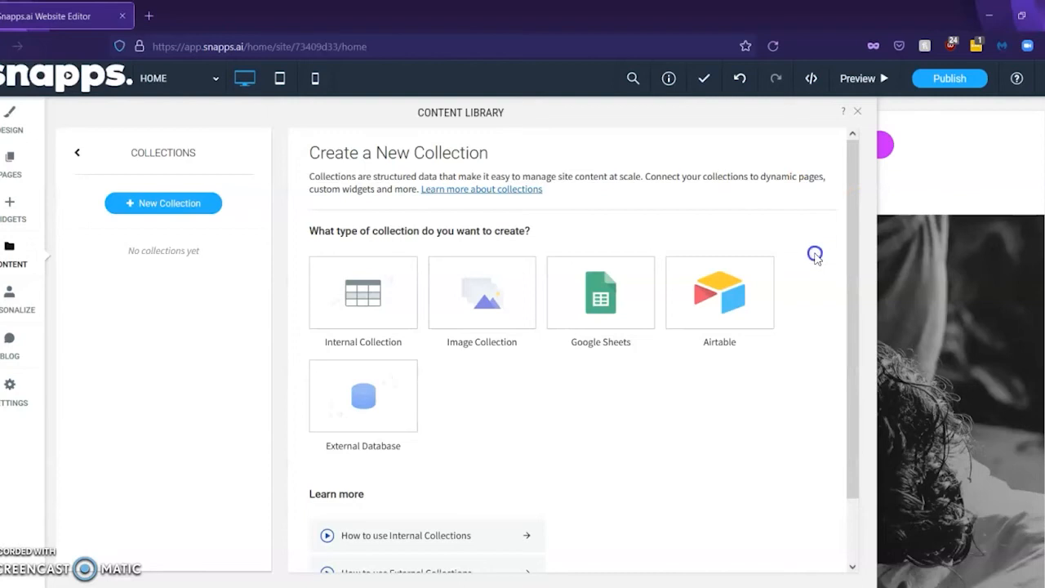
pyautogui.scroll(-3)
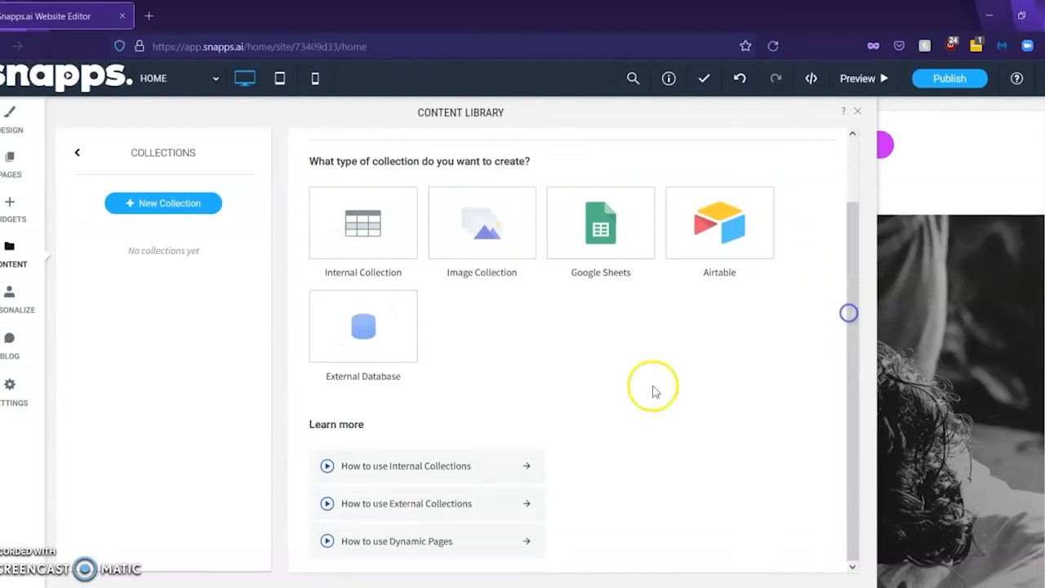
pyautogui.moveTo(310, 496)
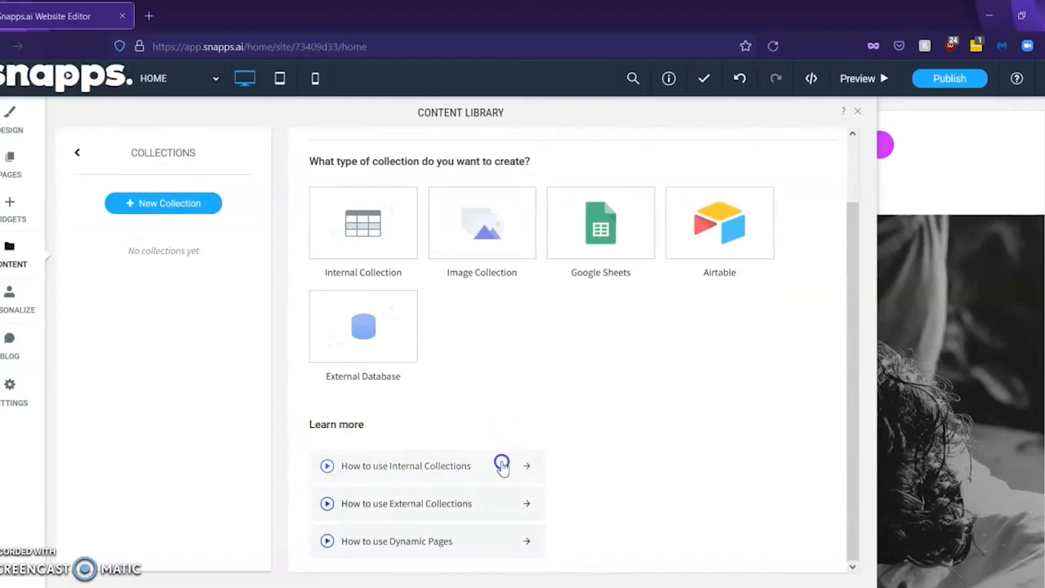
pyautogui.moveTo(819, 153)
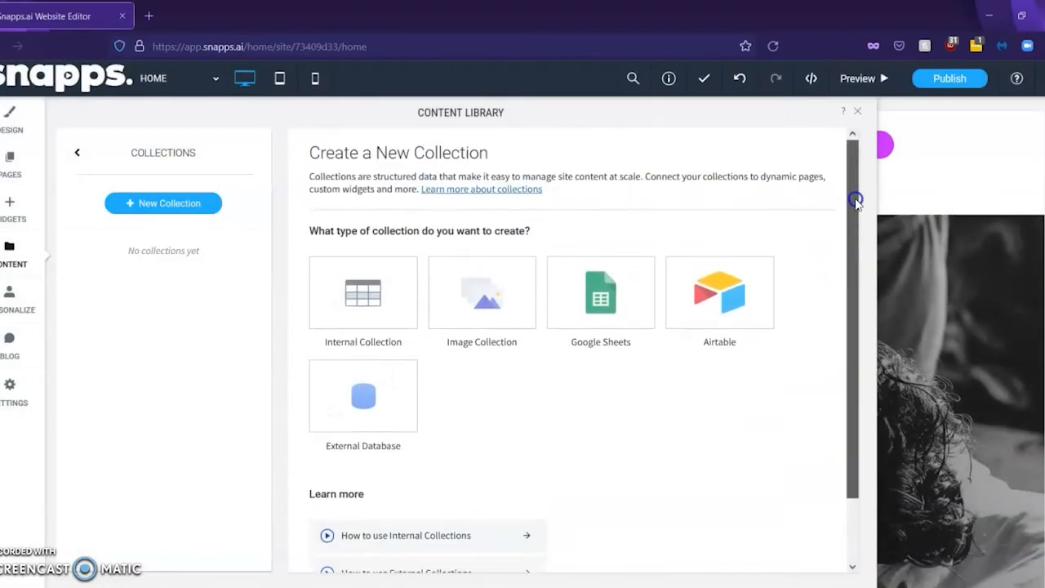
pyautogui.moveTo(614, 408)
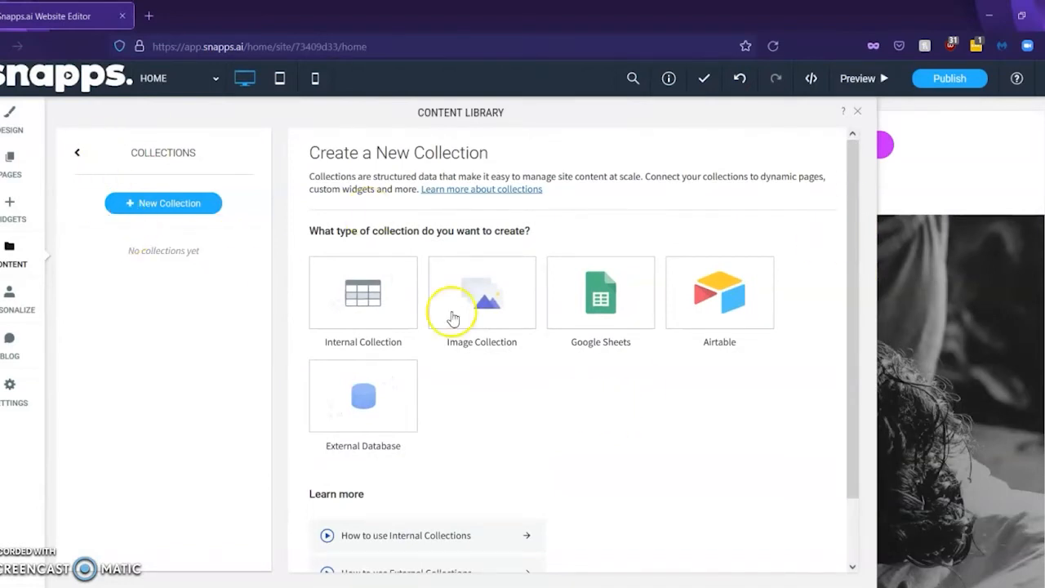
pyautogui.click(79, 154)
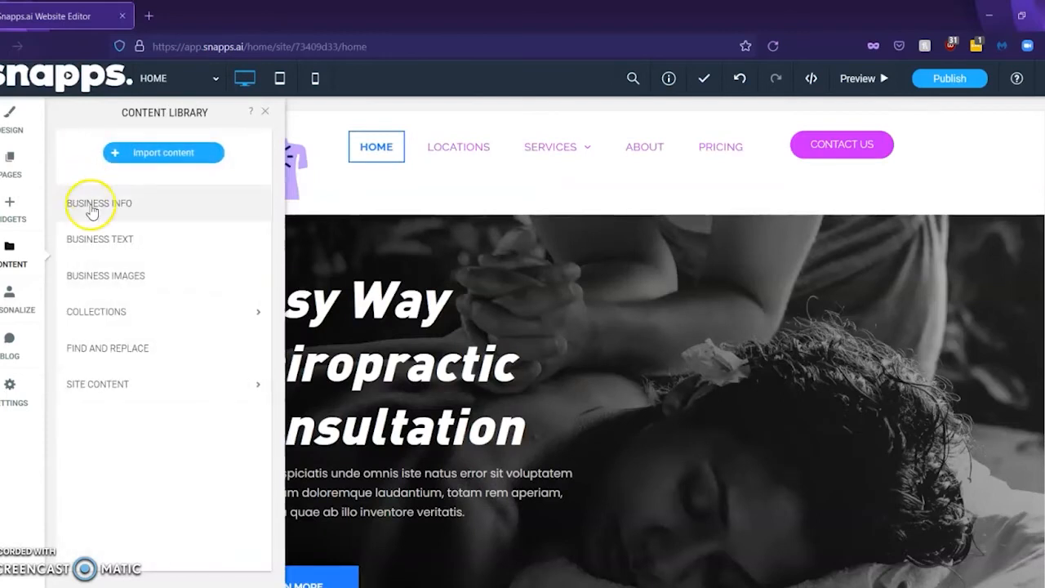
pyautogui.moveTo(117, 356)
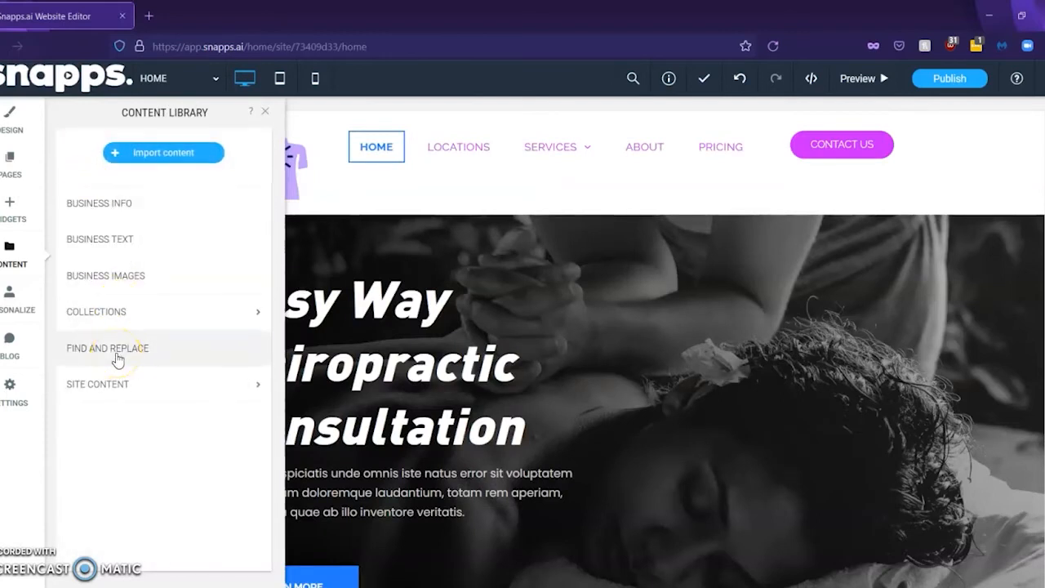
pyautogui.click(108, 348)
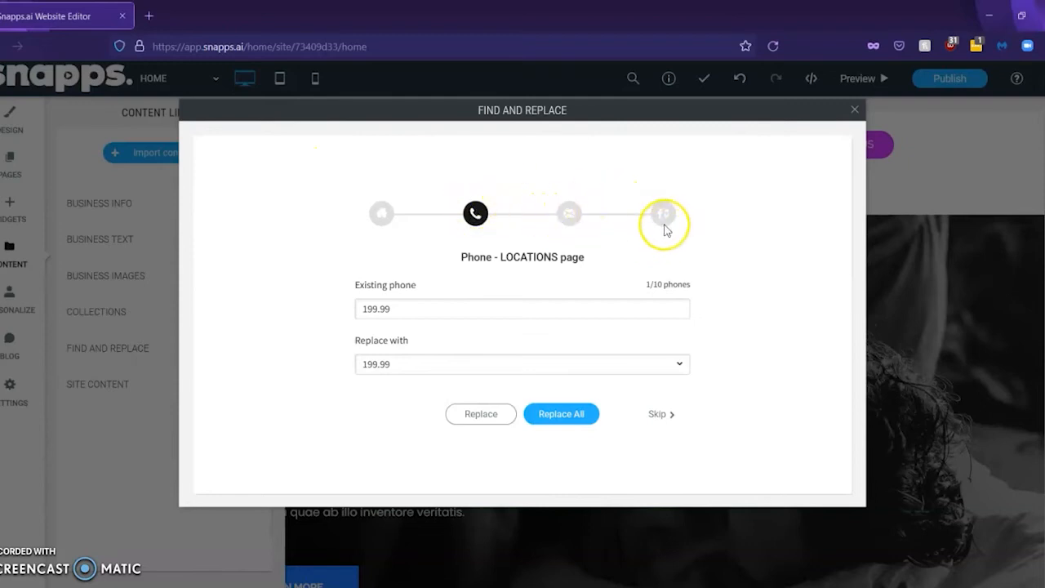
pyautogui.moveTo(715, 281)
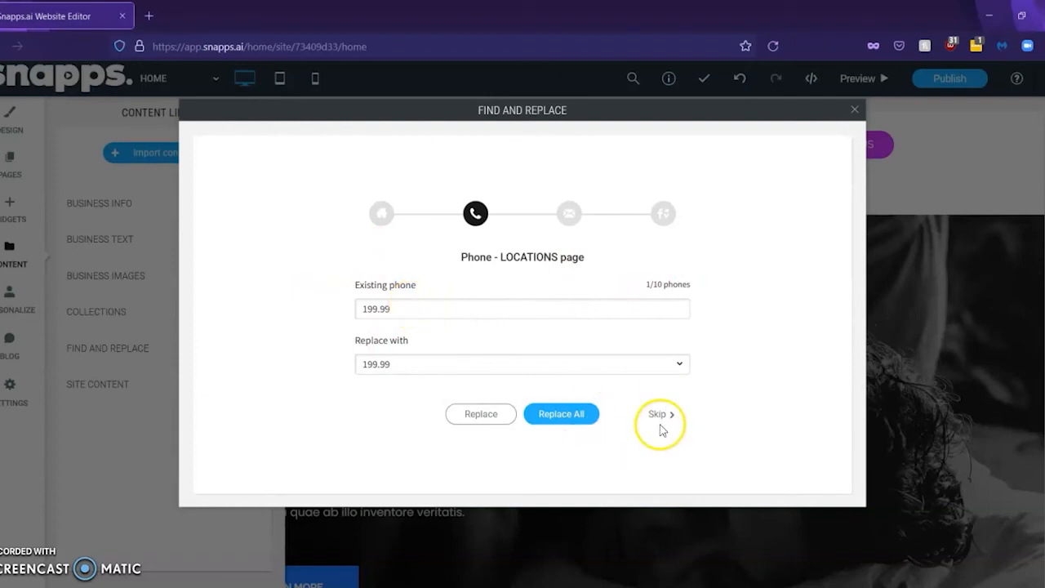
pyautogui.click(656, 414)
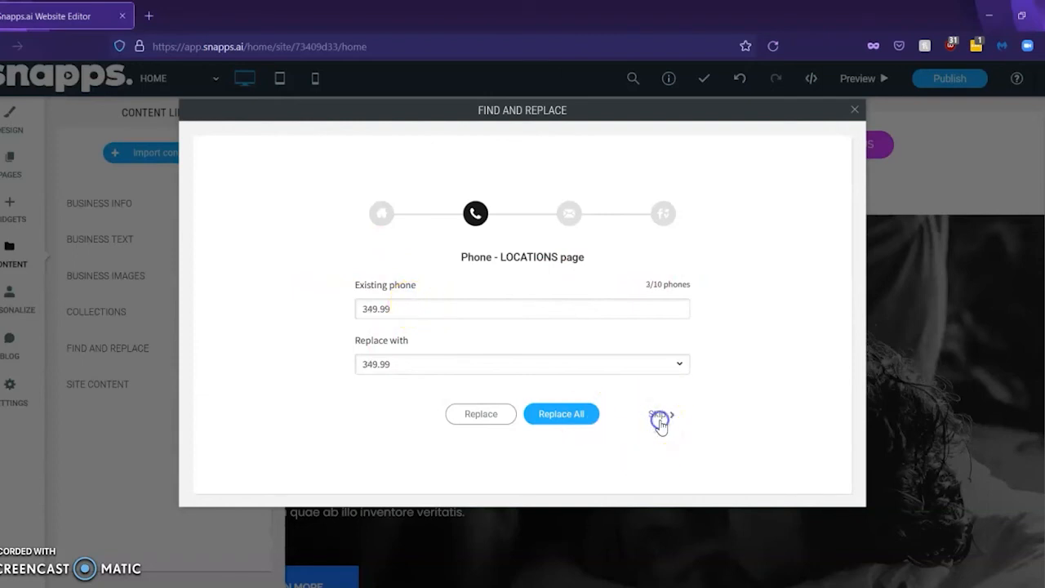
pyautogui.click(660, 416)
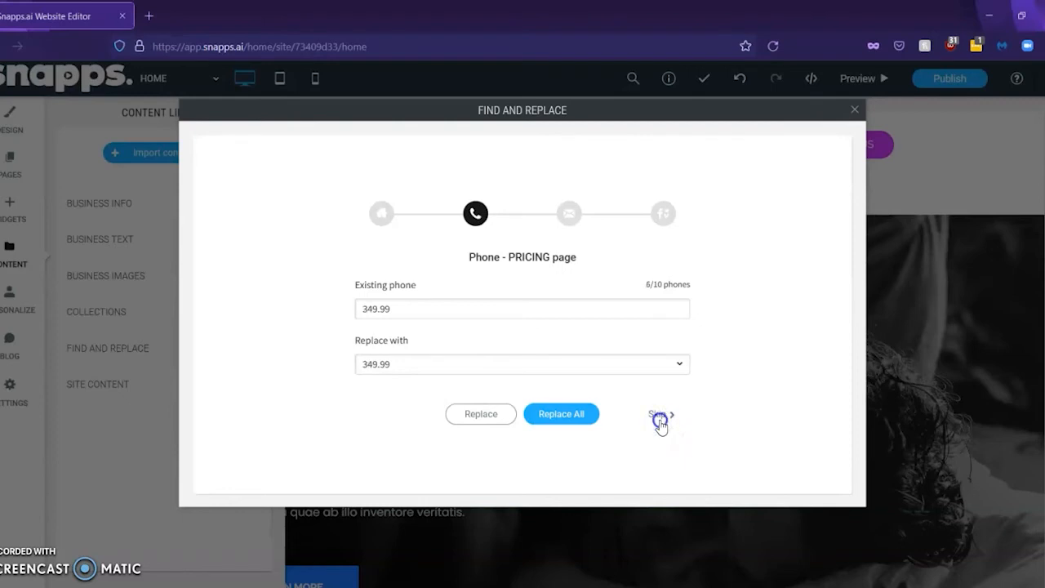
pyautogui.click(656, 415)
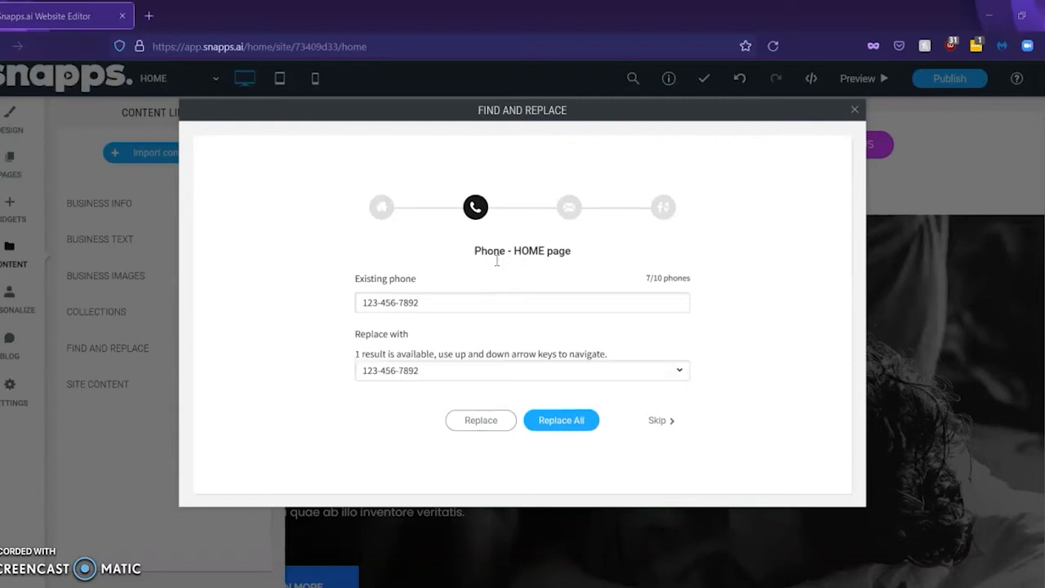
pyautogui.moveTo(864, 210)
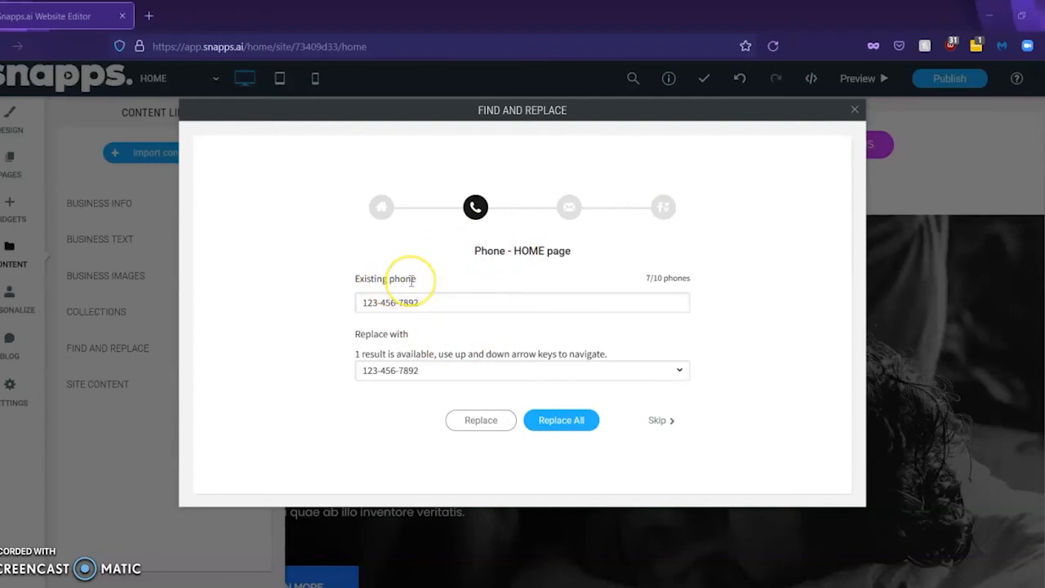
pyautogui.click(523, 369)
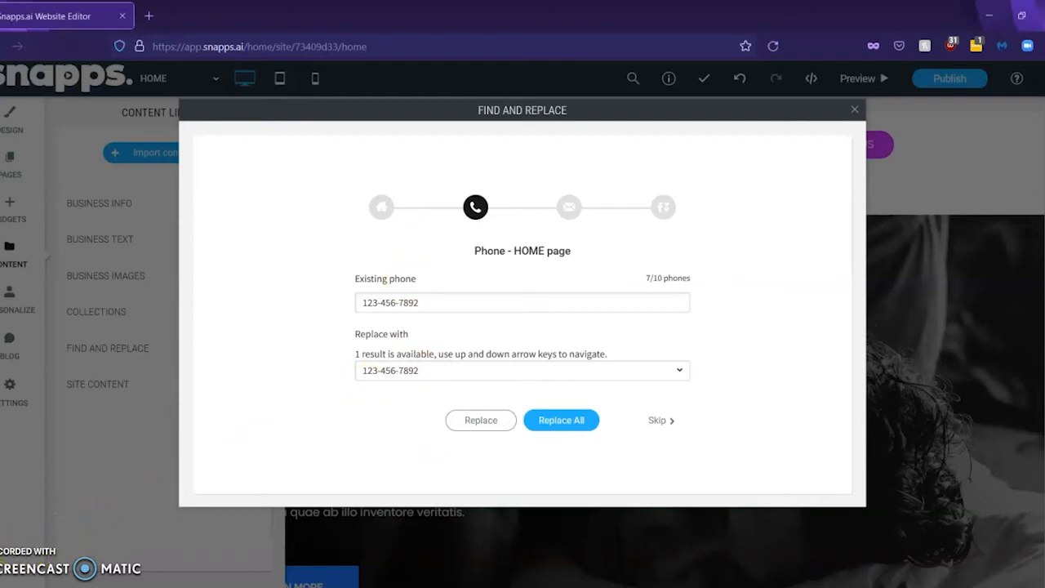
pyautogui.moveTo(565, 206)
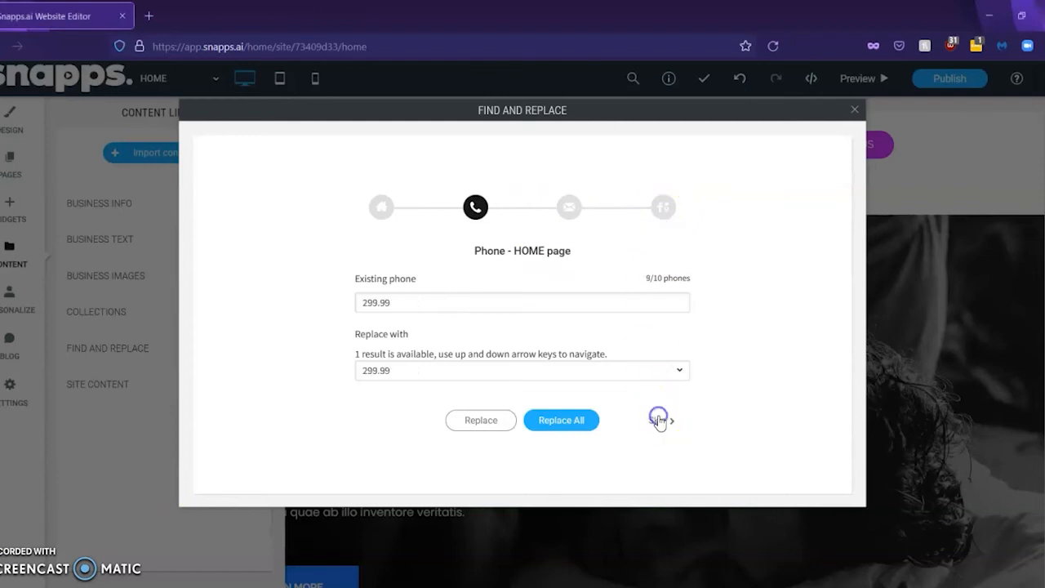
pyautogui.click(660, 419)
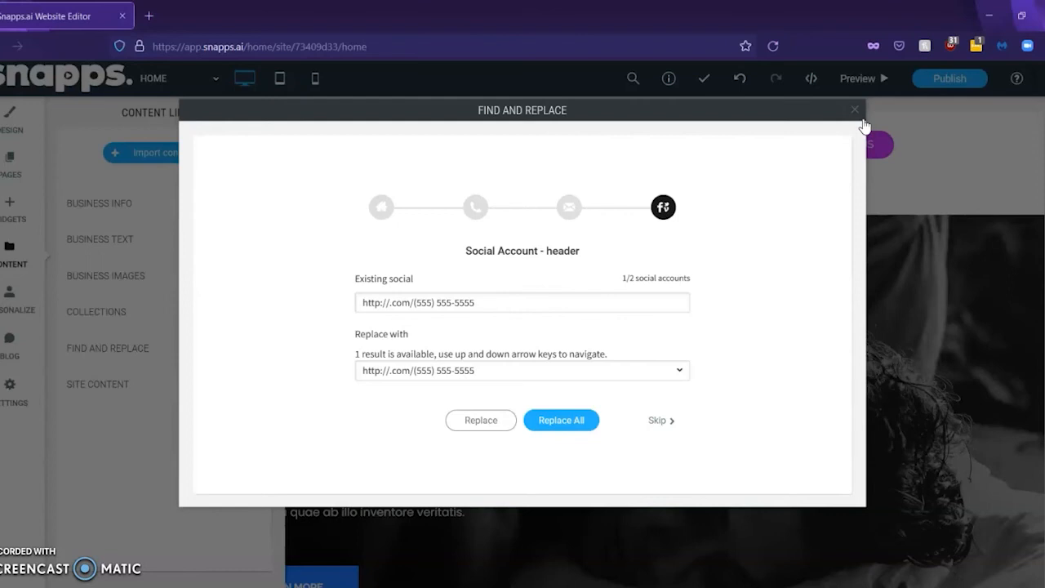
pyautogui.moveTo(857, 111)
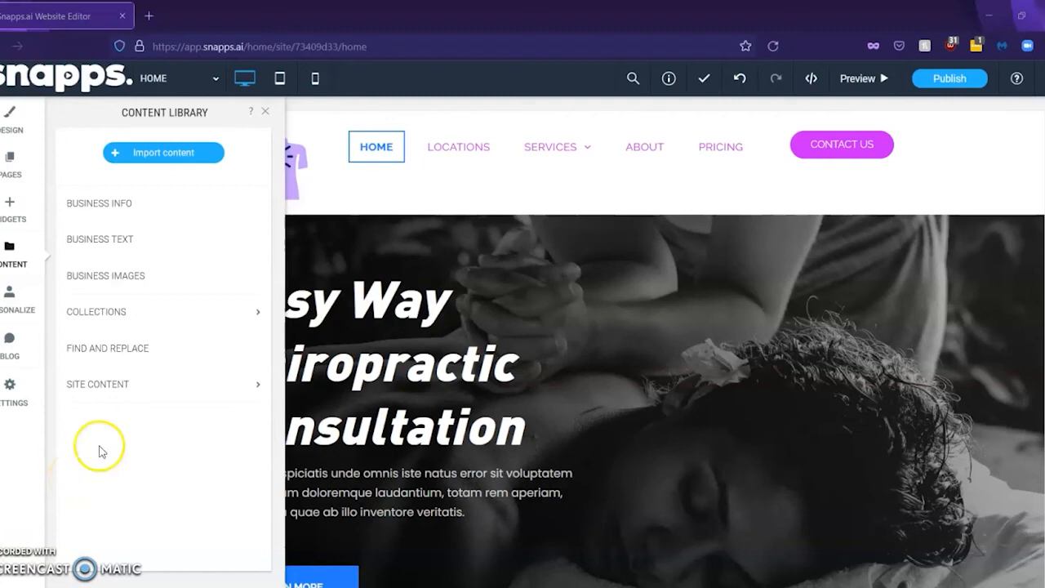
# - Enter Site Content's Manage Images and switch image organising on
pyautogui.click(98, 384)
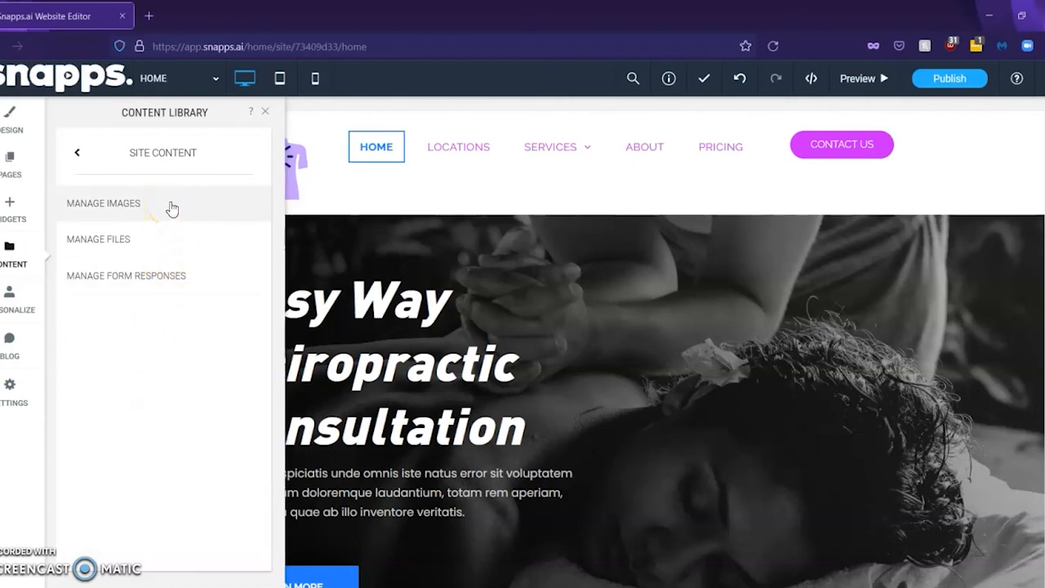
pyautogui.click(103, 202)
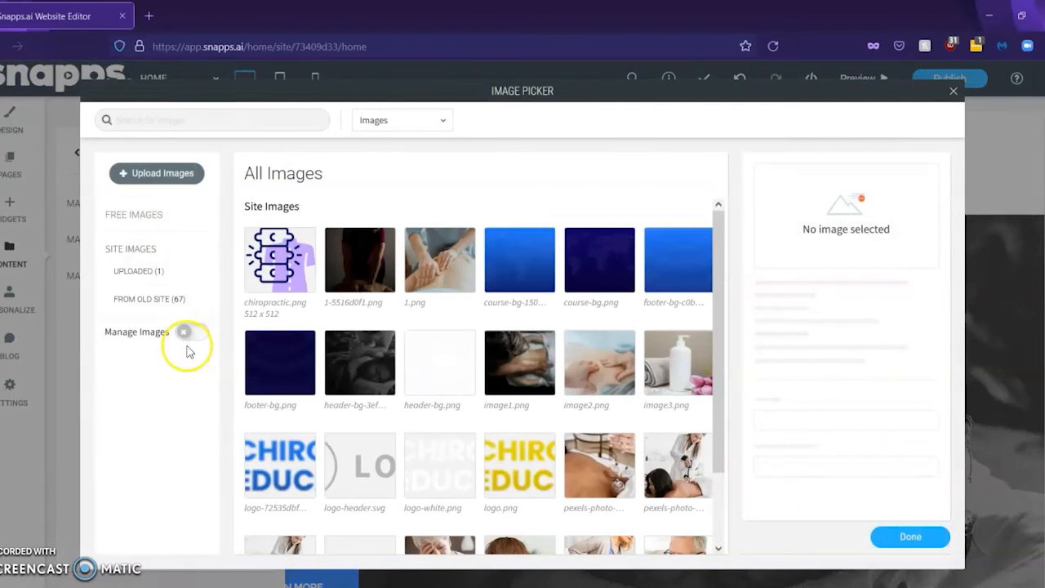
pyautogui.moveTo(186, 333)
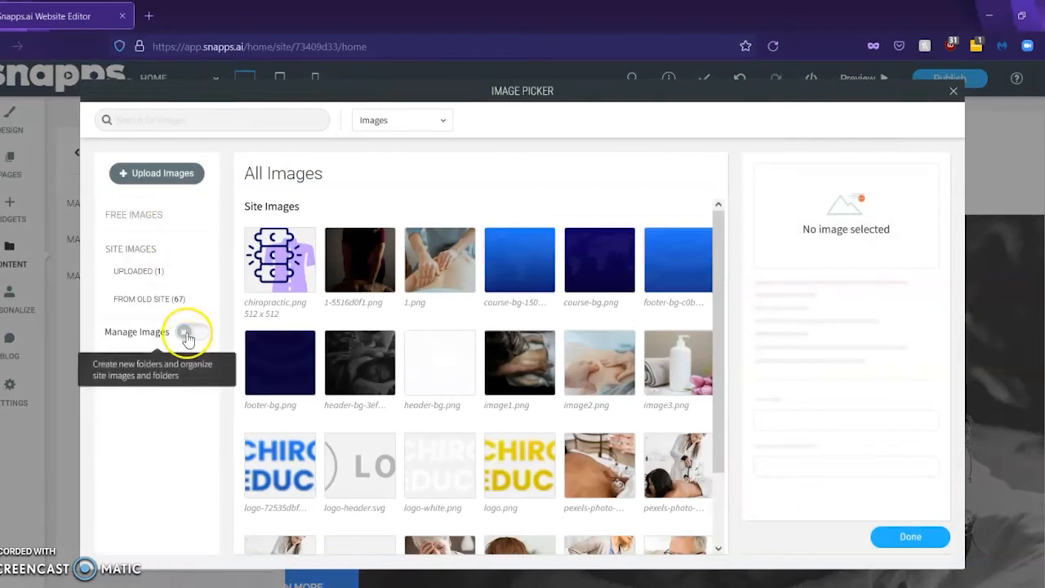
pyautogui.click(187, 334)
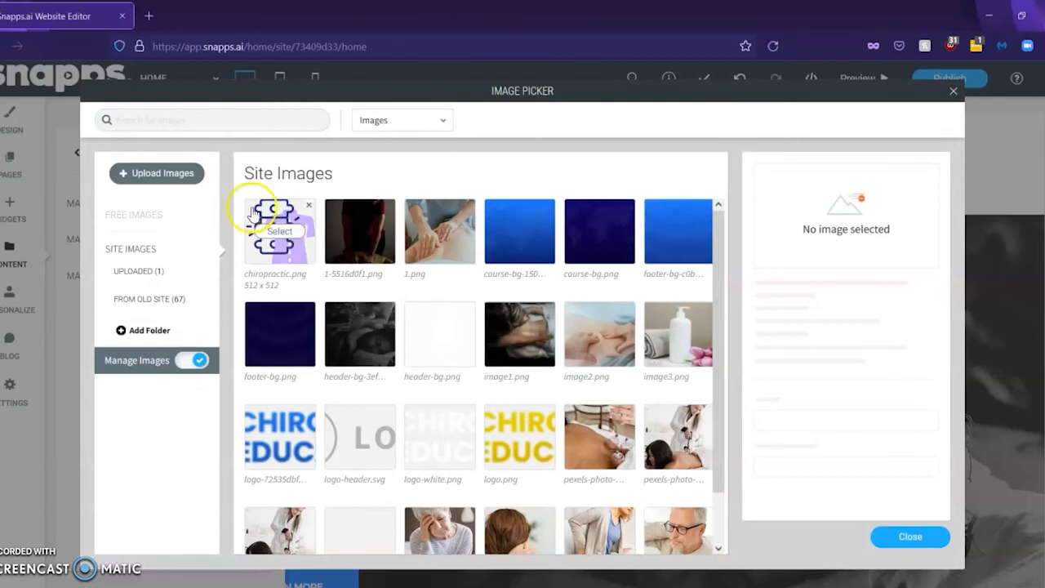
# - Select photo 1-5516d0f1.png, start renaming it, then cancel leaving the name unchanged
pyautogui.click(439, 232)
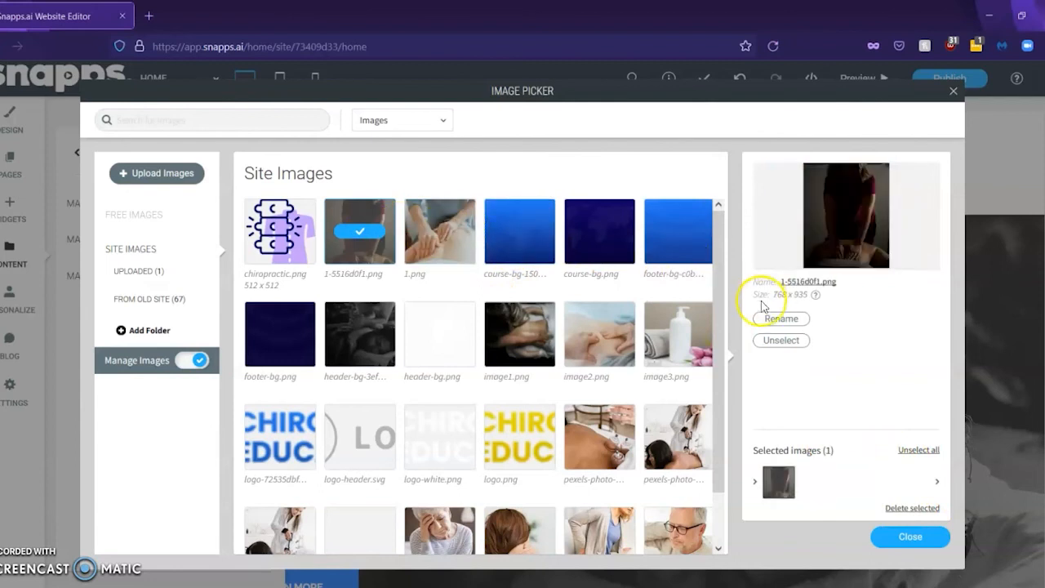
pyautogui.click(780, 319)
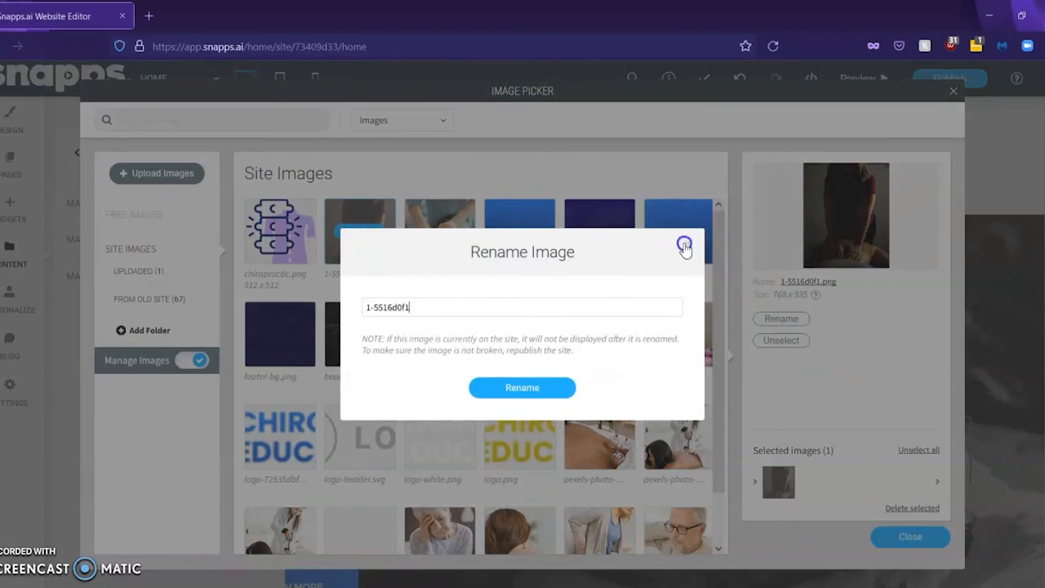
pyautogui.click(684, 245)
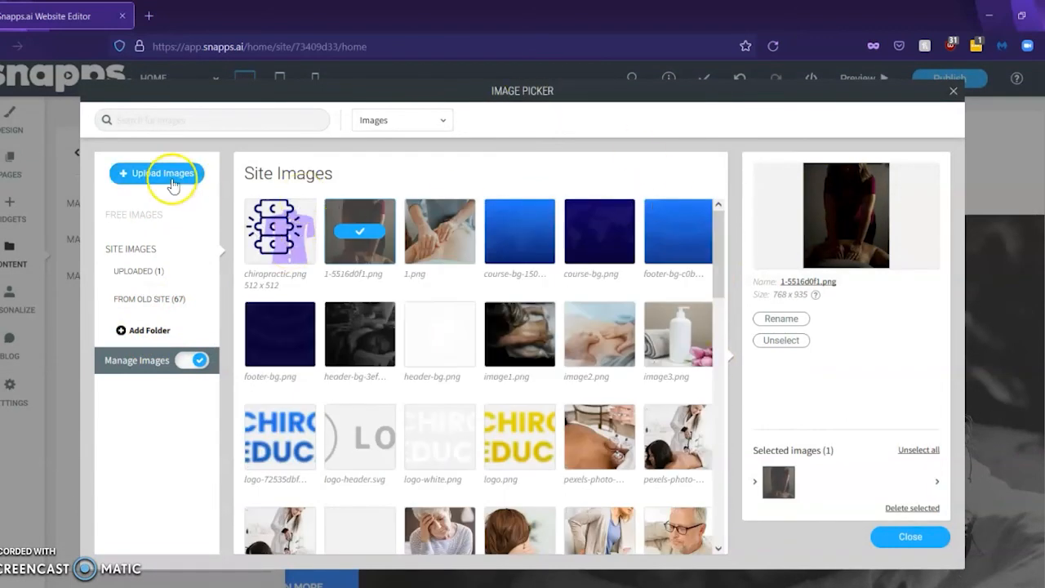
pyautogui.moveTo(836, 180)
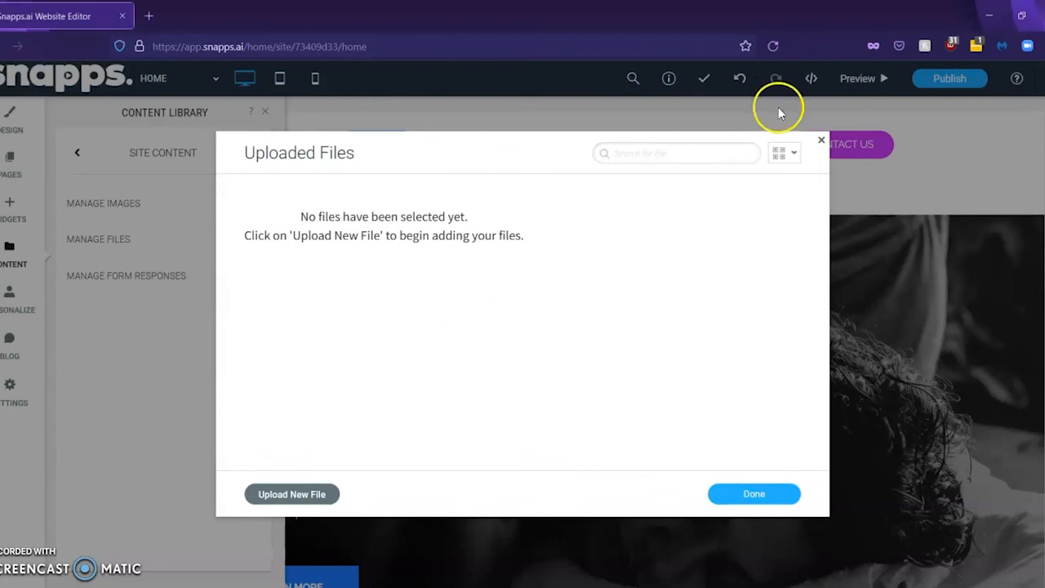
pyautogui.moveTo(782, 178)
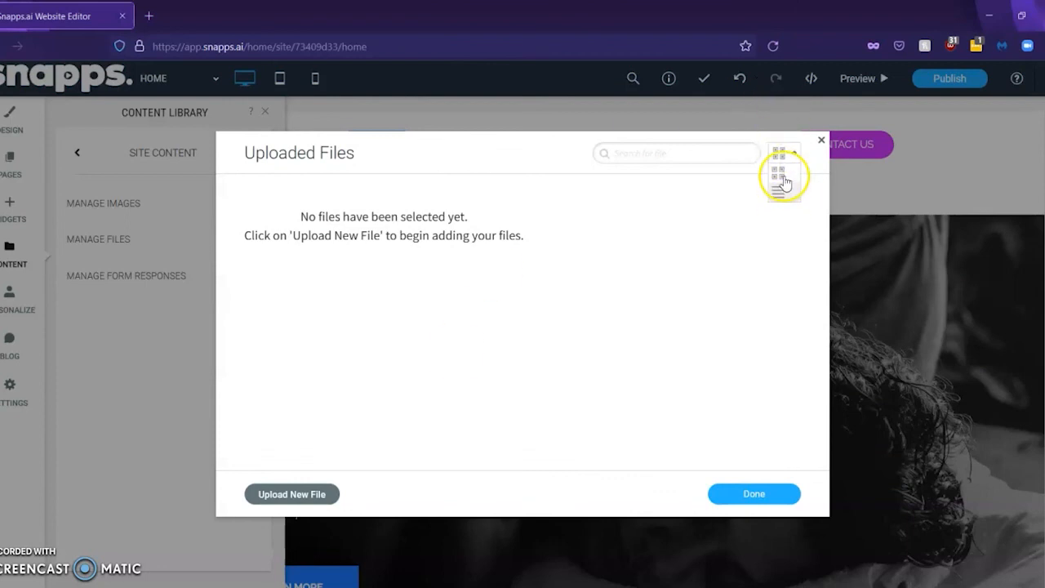
pyautogui.click(821, 140)
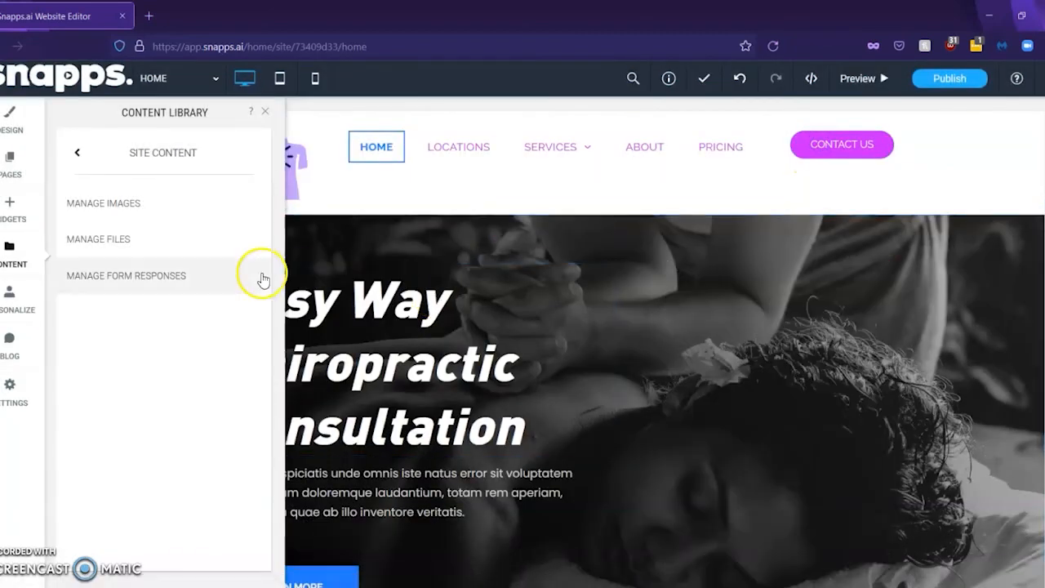
# - Check Manage Form Responses (no submissions) and return to the Content Library menu
pyautogui.click(126, 274)
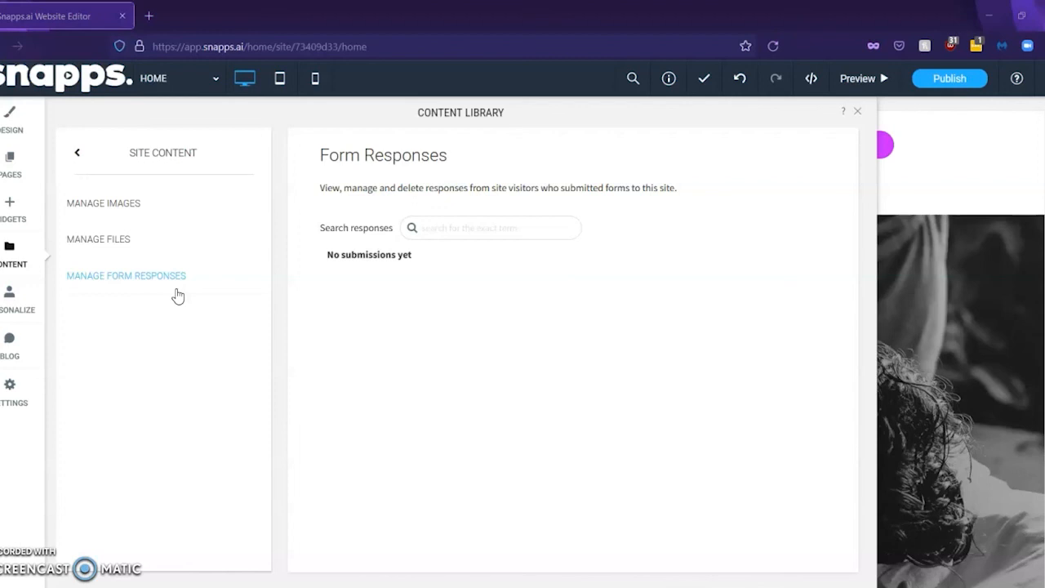
pyautogui.click(78, 154)
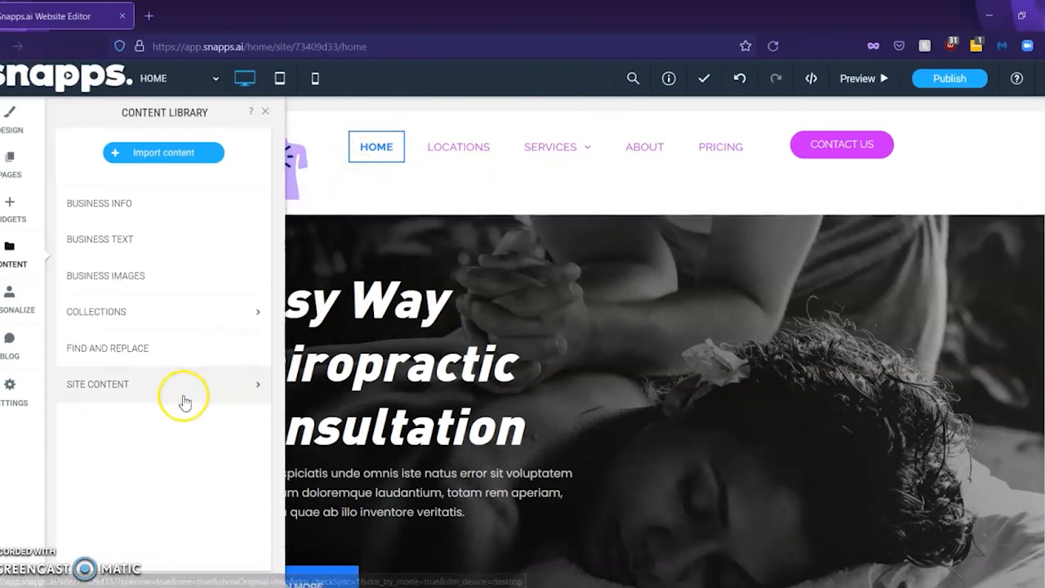
pyautogui.moveTo(46, 542)
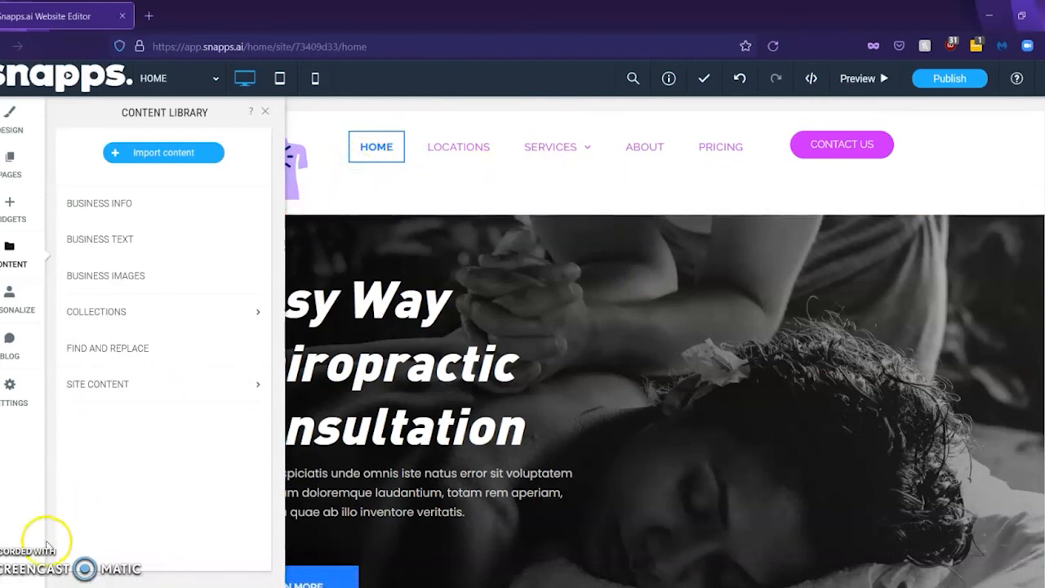